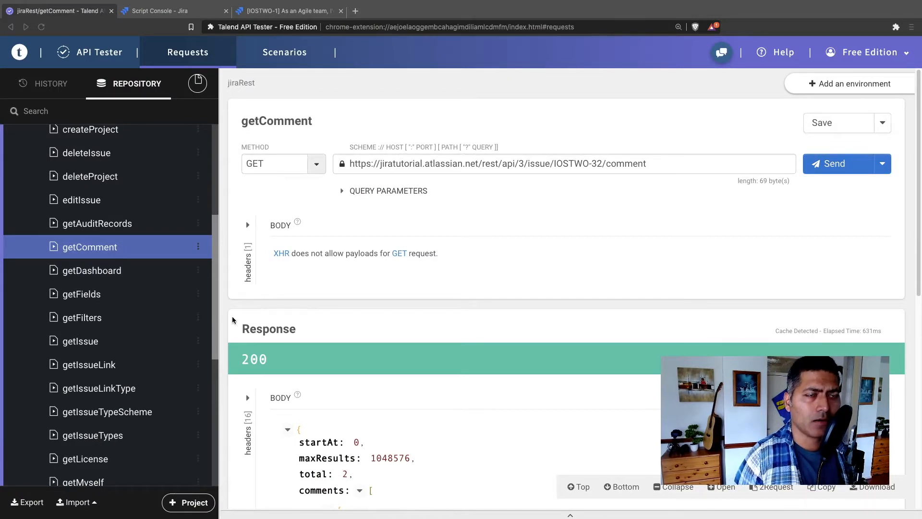
mouse_move(214, 262)
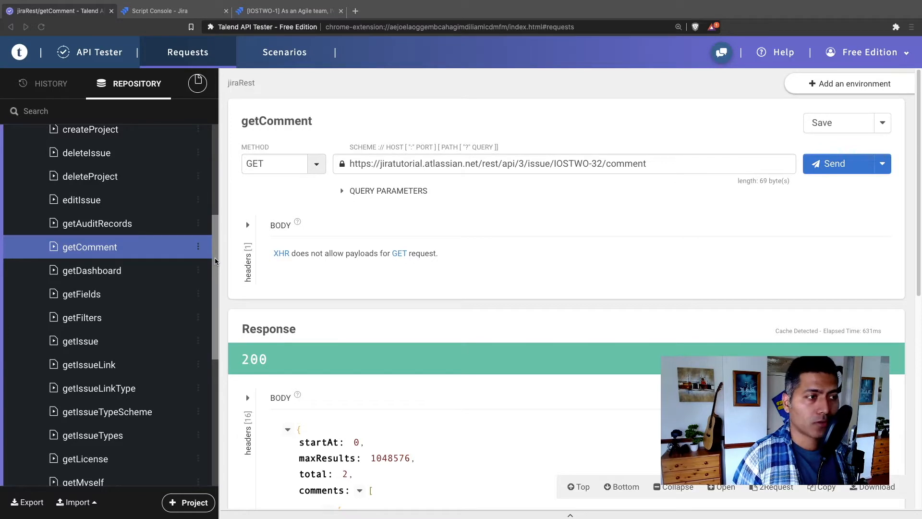
mouse_move(215, 237)
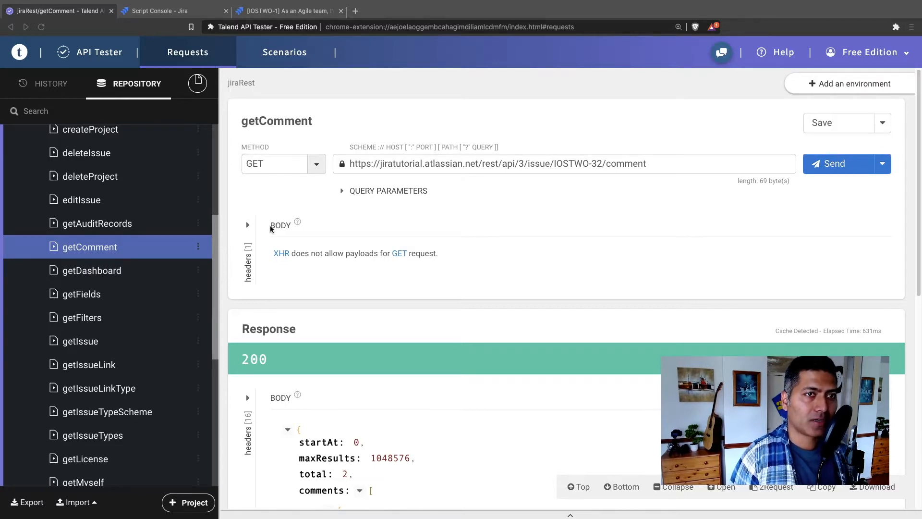
mouse_move(655, 165)
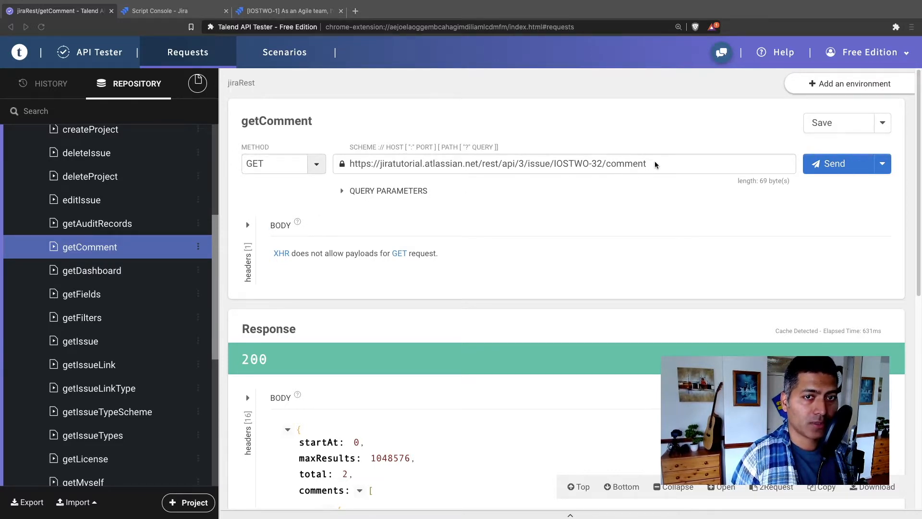
mouse_move(588, 170)
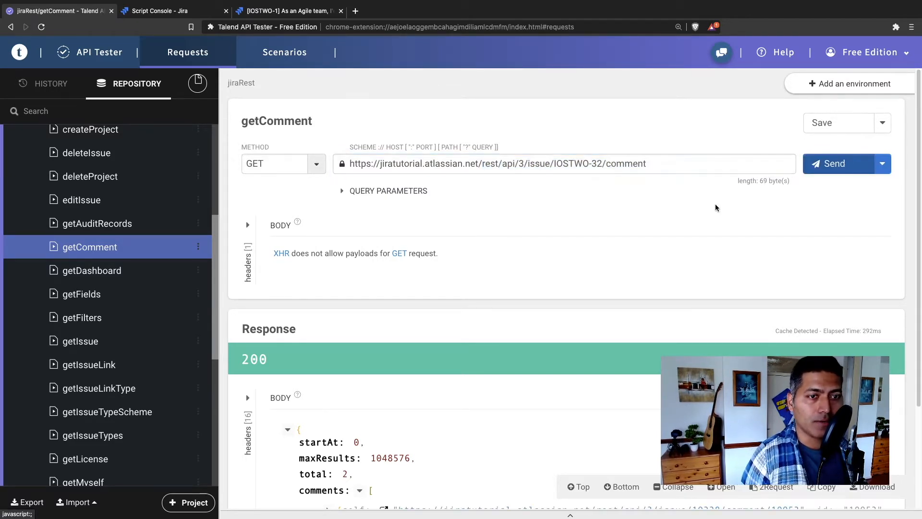
Expand both comment objects in the IOSTWO-32 getComment response to show ids and created dates, then go to the Script Console
scroll(down, 3)
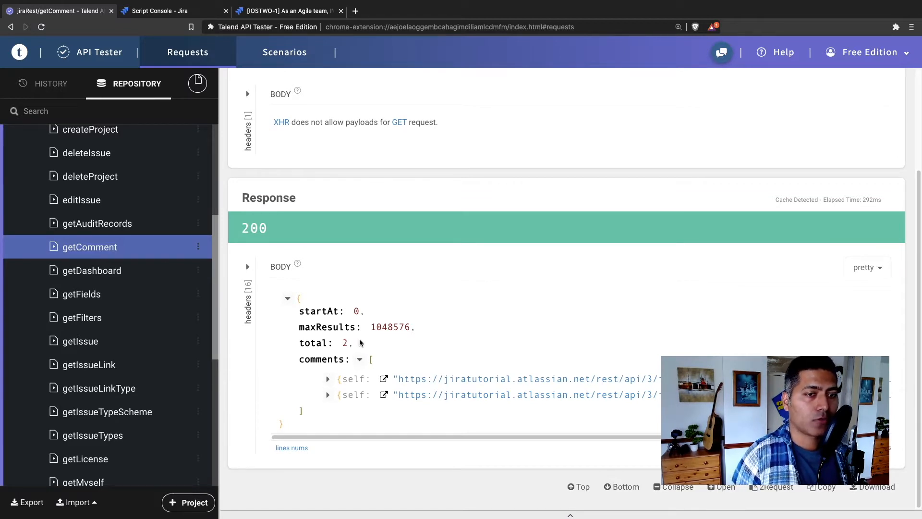
scroll(up, 3)
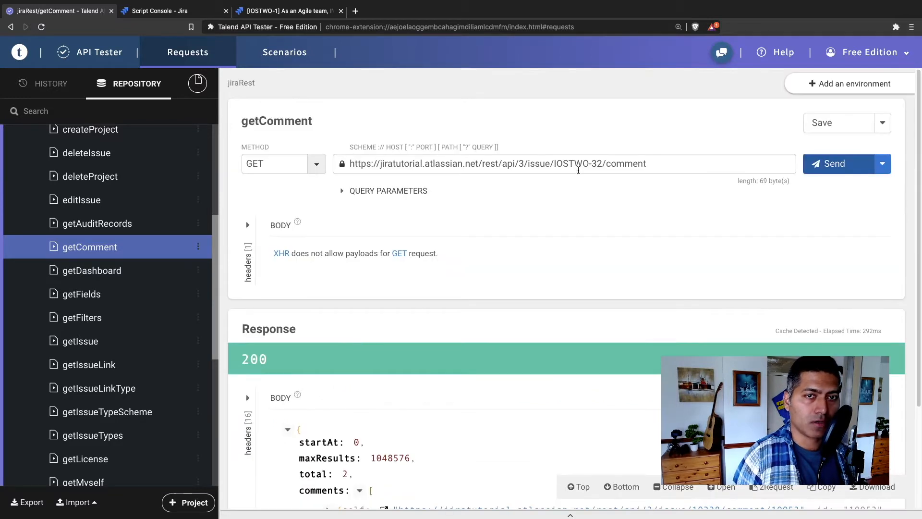
scroll(down, 3)
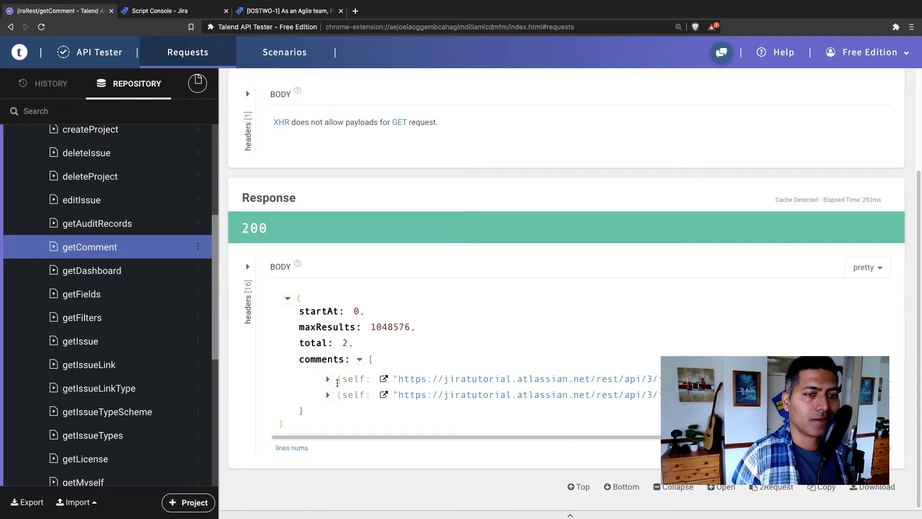
click(328, 379)
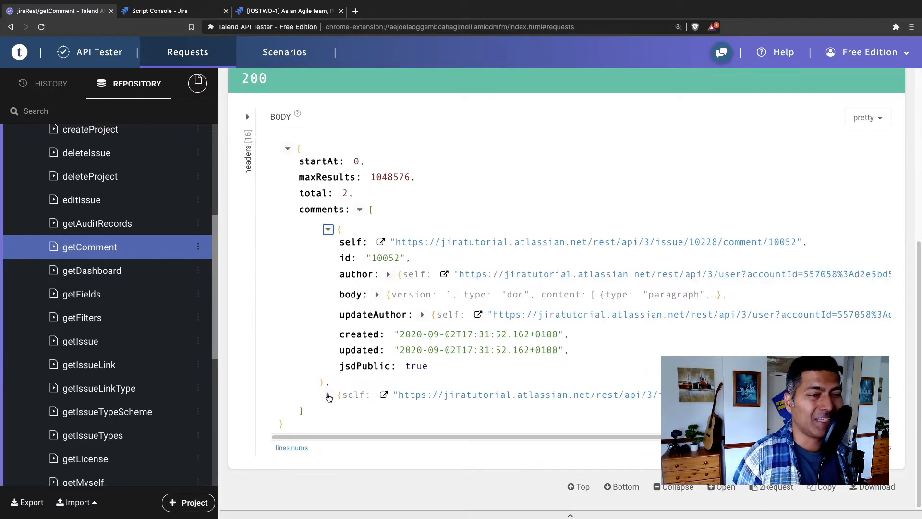
click(327, 395)
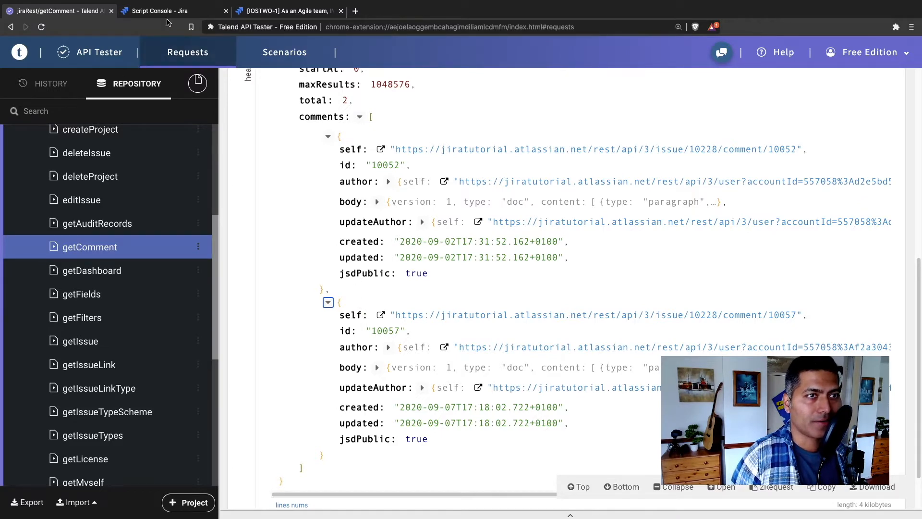
click(171, 10)
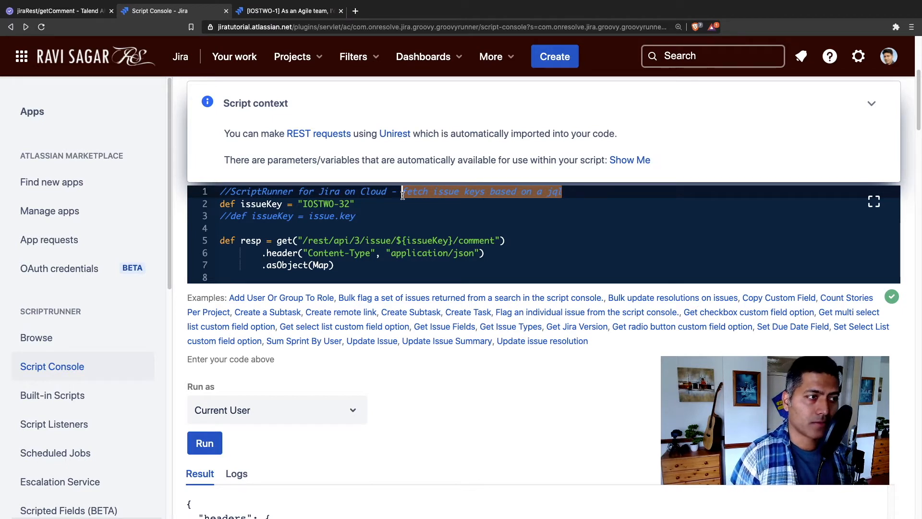
Retitle the header comment 'Get the last comment' and add 'return resp' after the request
text(Get the last)
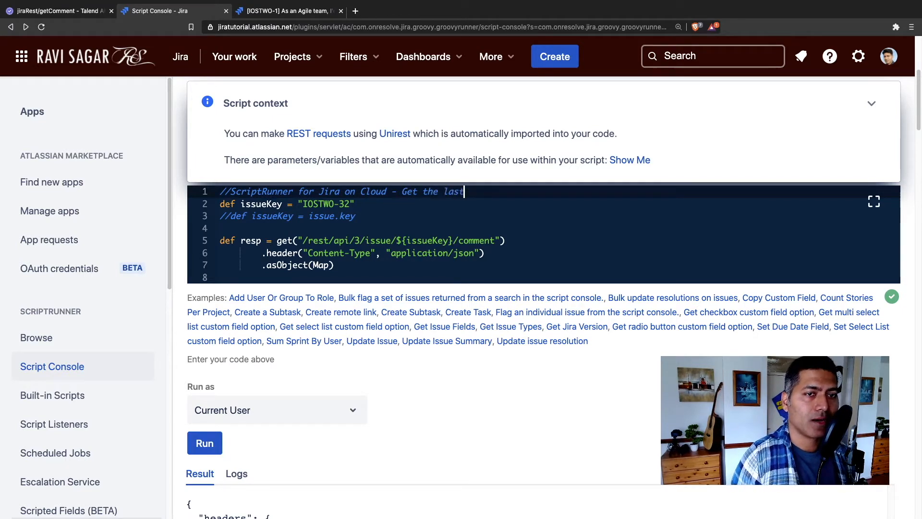
text(comment)
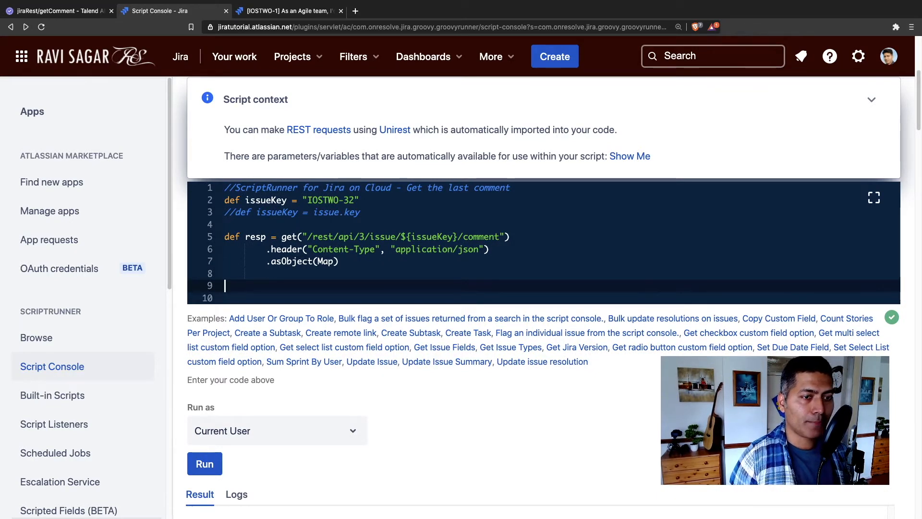
text(return)
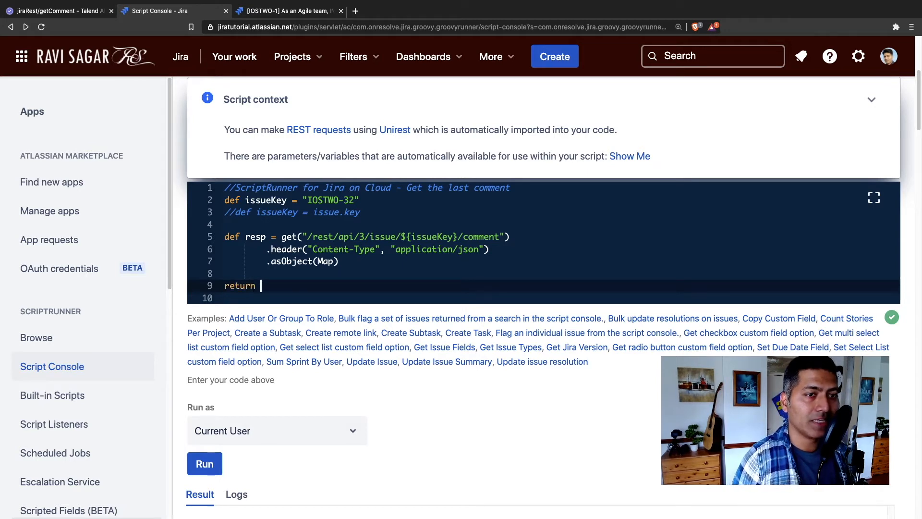
text(resp)
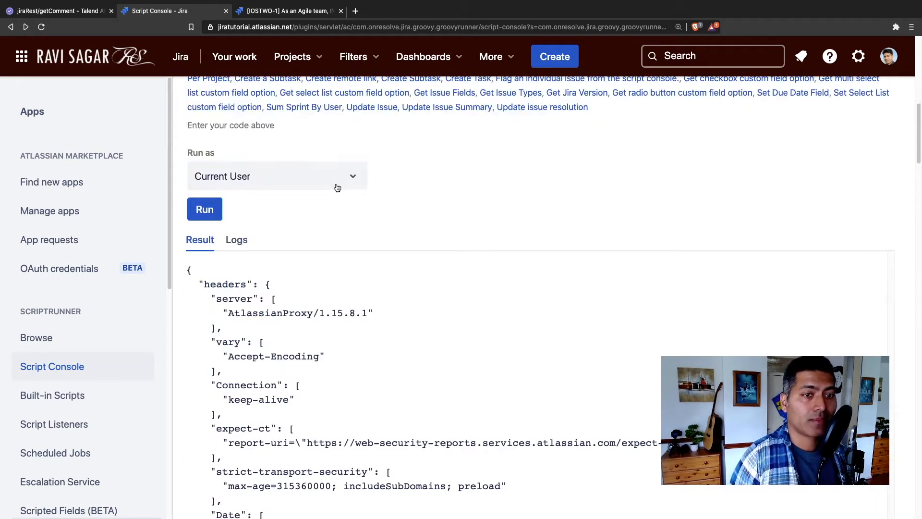
Review the script result's body section listing the two comments, then compare with the Talend API Tester response
click(288, 10)
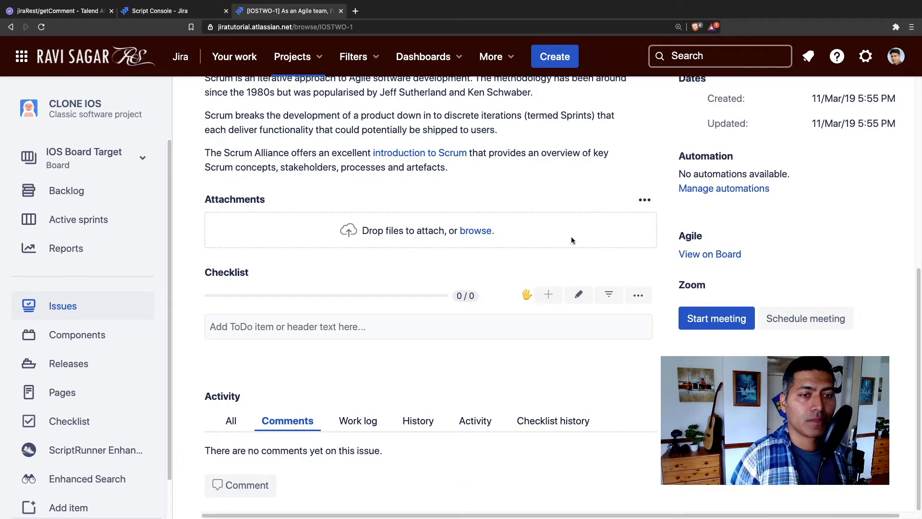
click(165, 11)
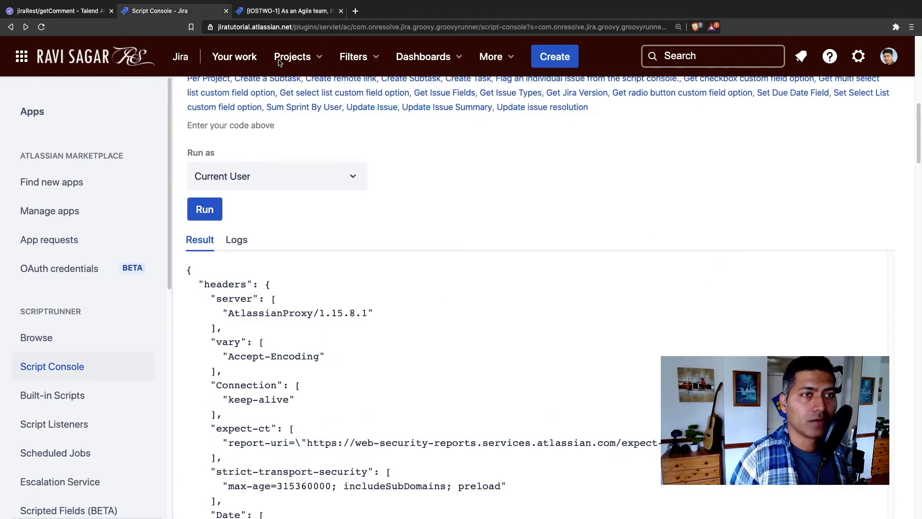
click(56, 11)
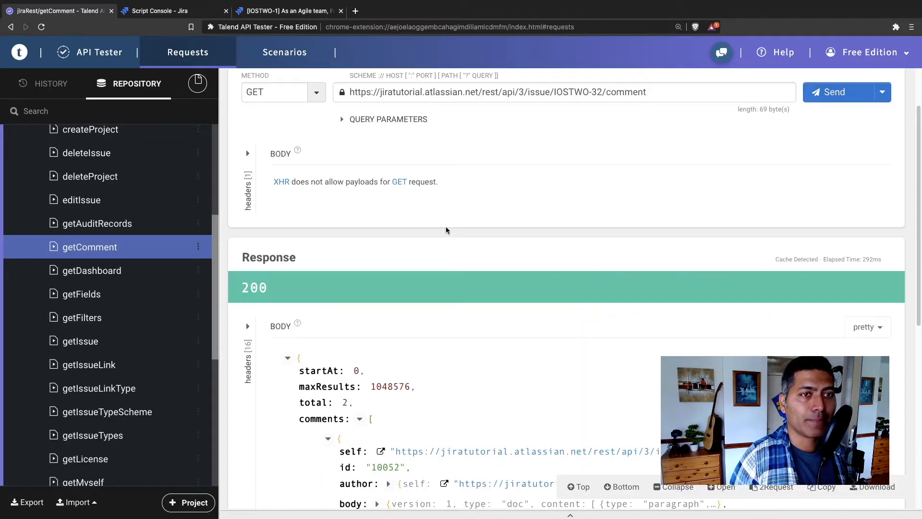
click(158, 10)
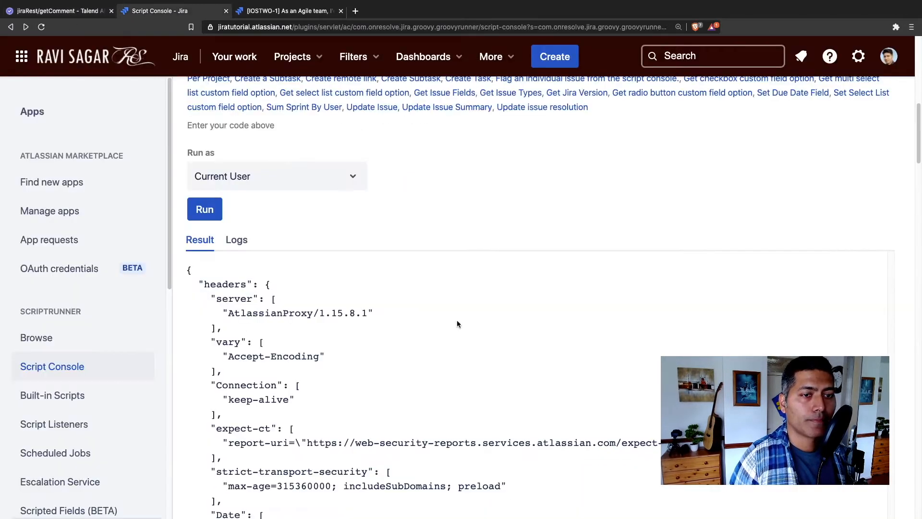
scroll(down, 3)
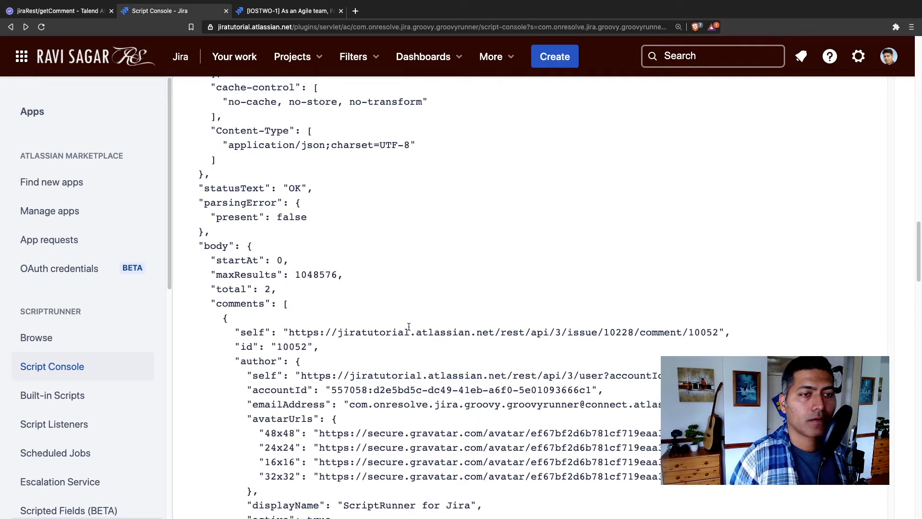
scroll(down, 3)
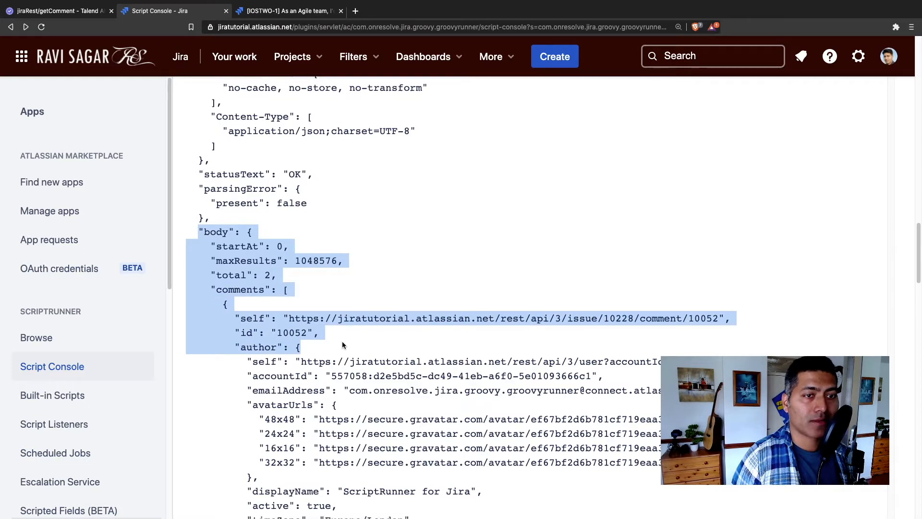
scroll(down, 3)
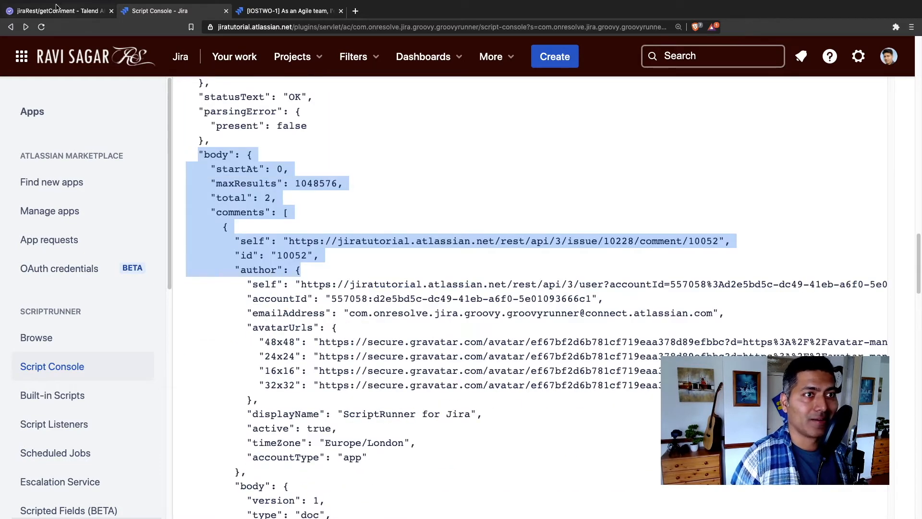
click(59, 11)
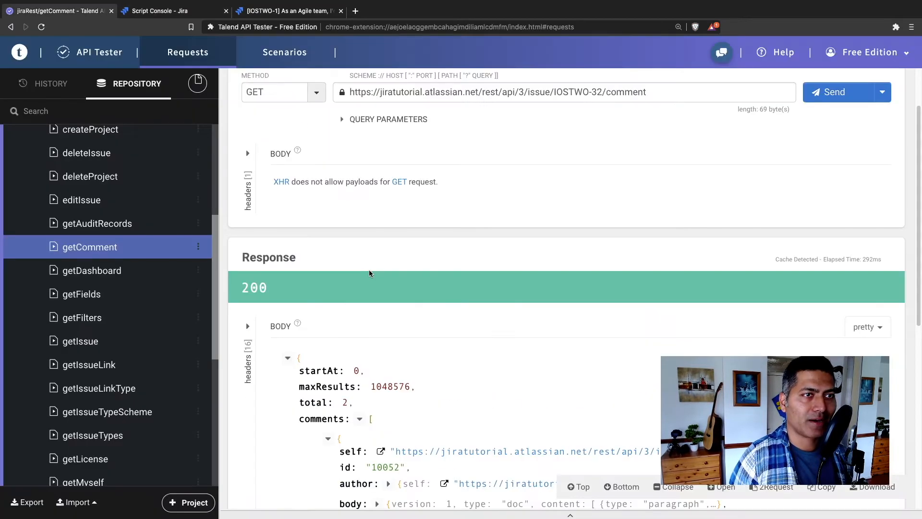
scroll(down, 3)
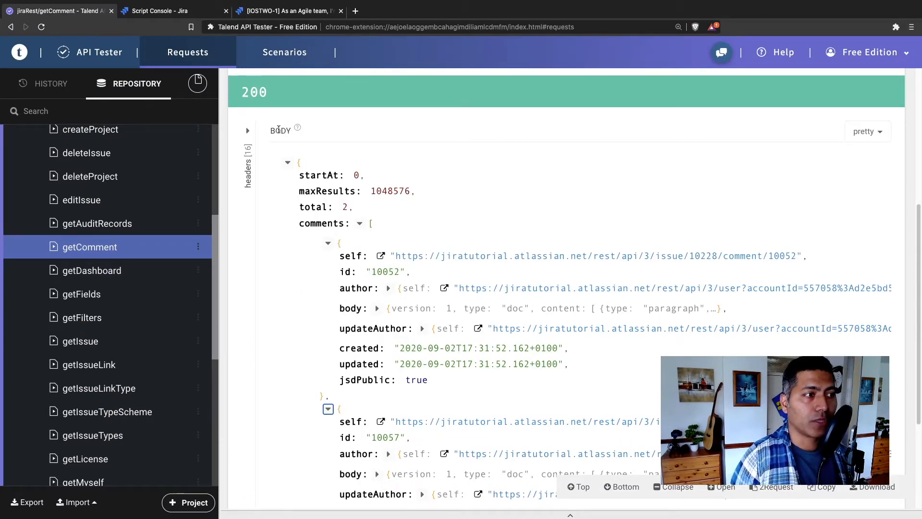
click(171, 10)
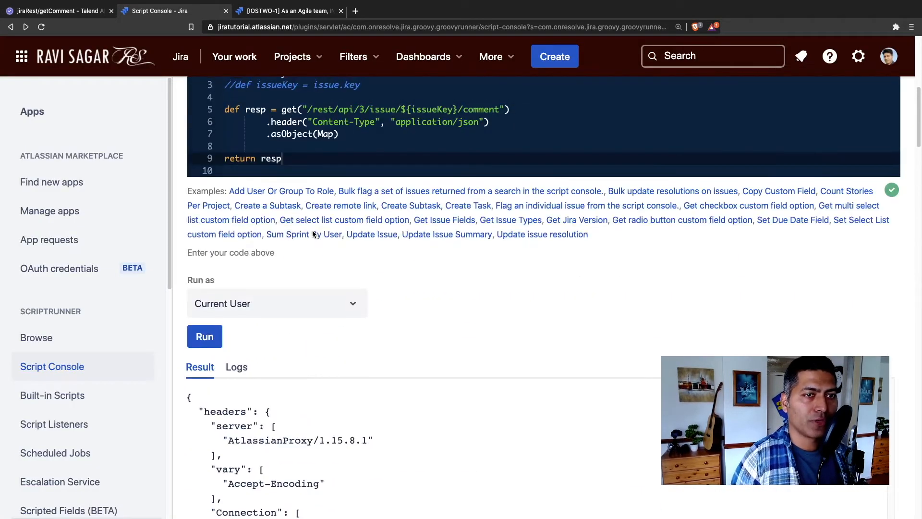
scroll(up, 3)
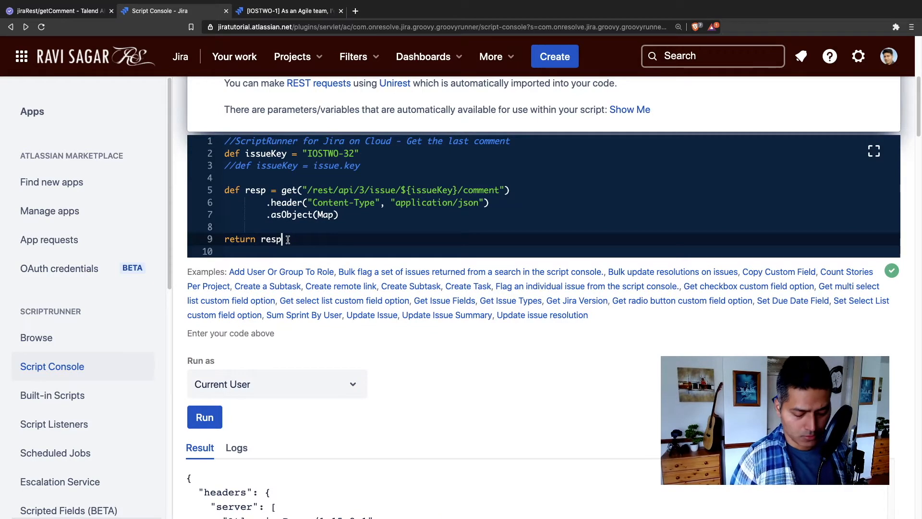
text(.b)
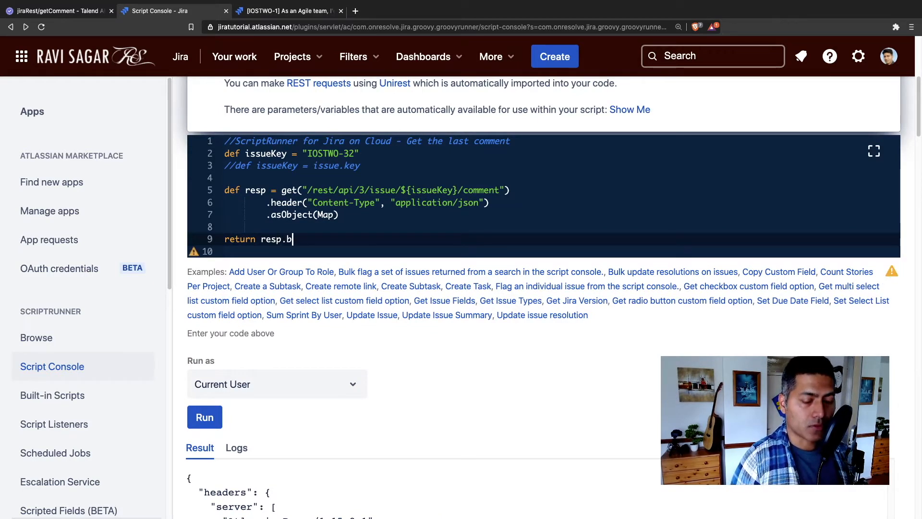
text(ody)
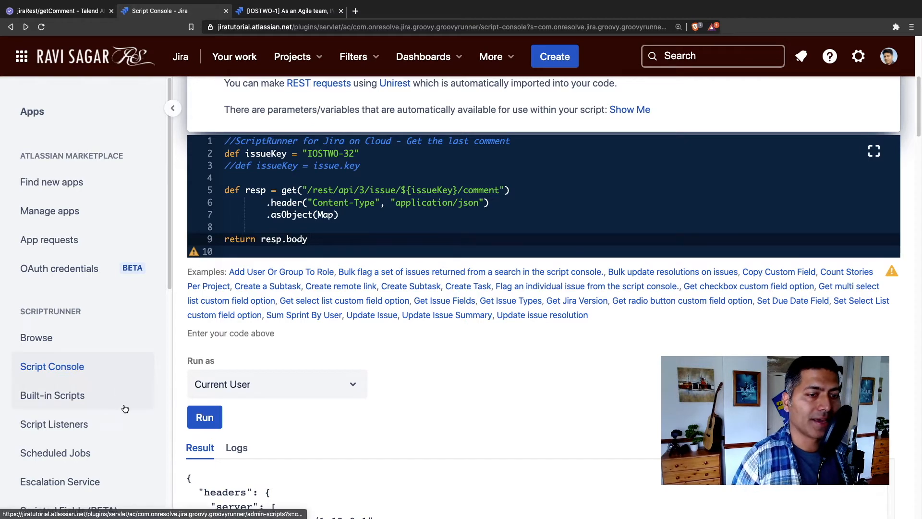
click(204, 417)
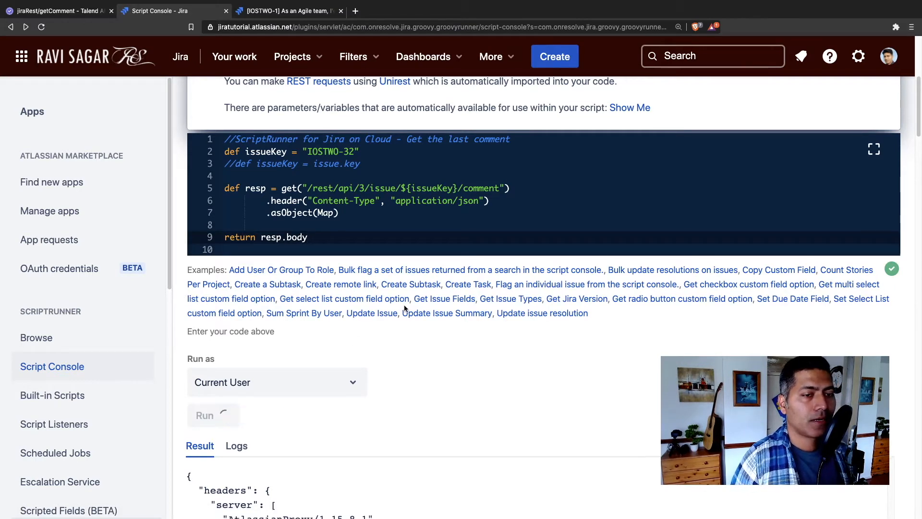
scroll(down, 3)
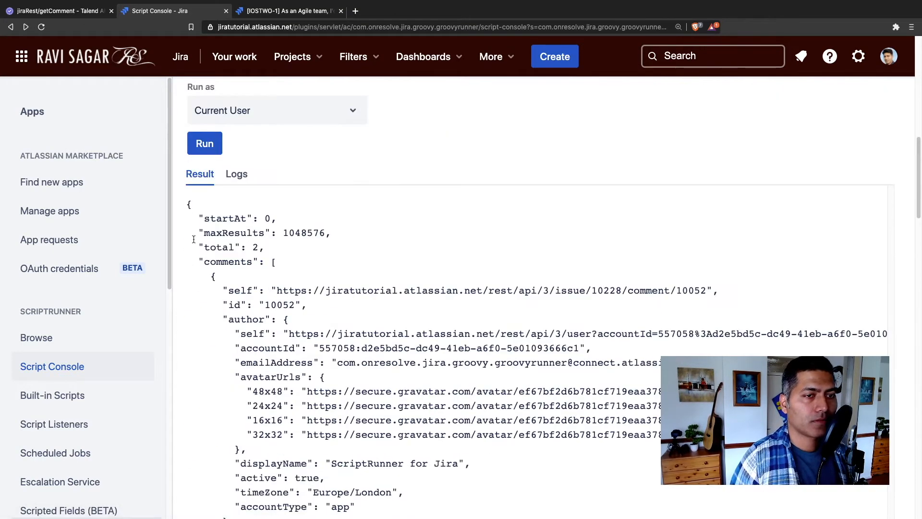
mouse_move(310, 272)
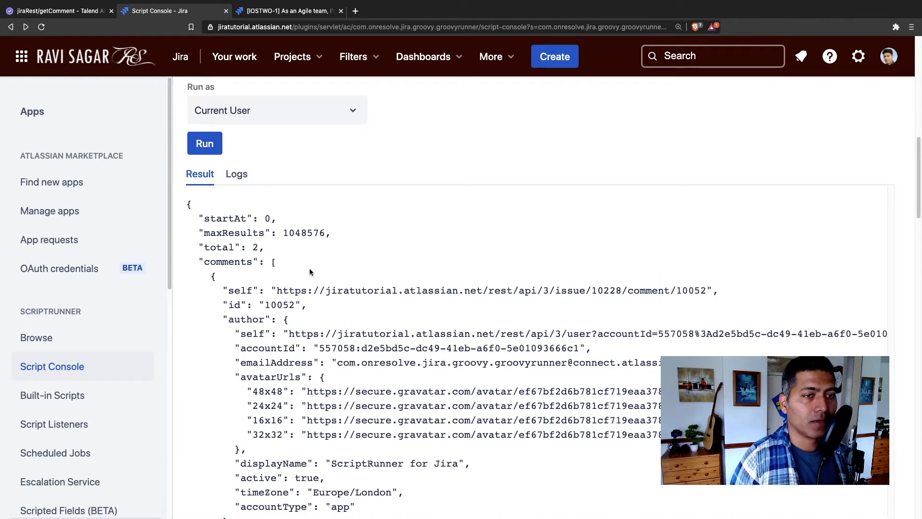
scroll(up, 3)
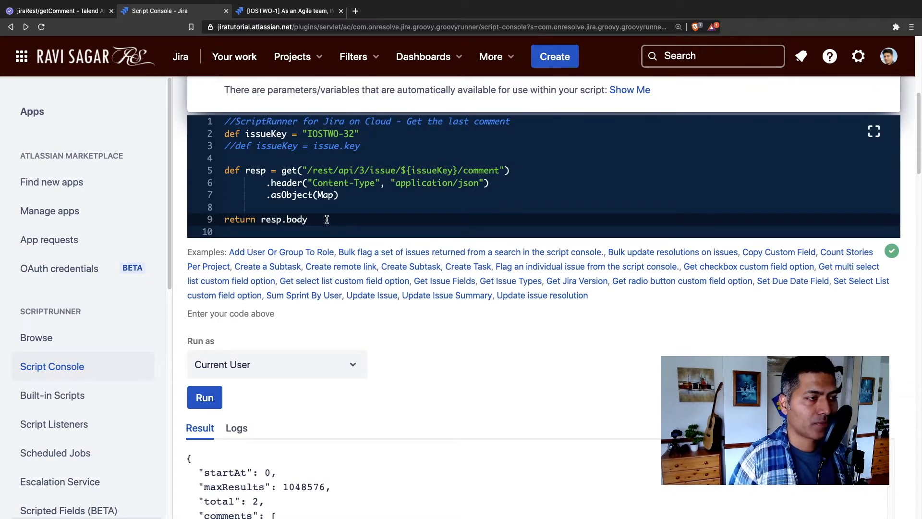
Return resp.body.comments and run it, getting an array starting with comment 10052
text(.co)
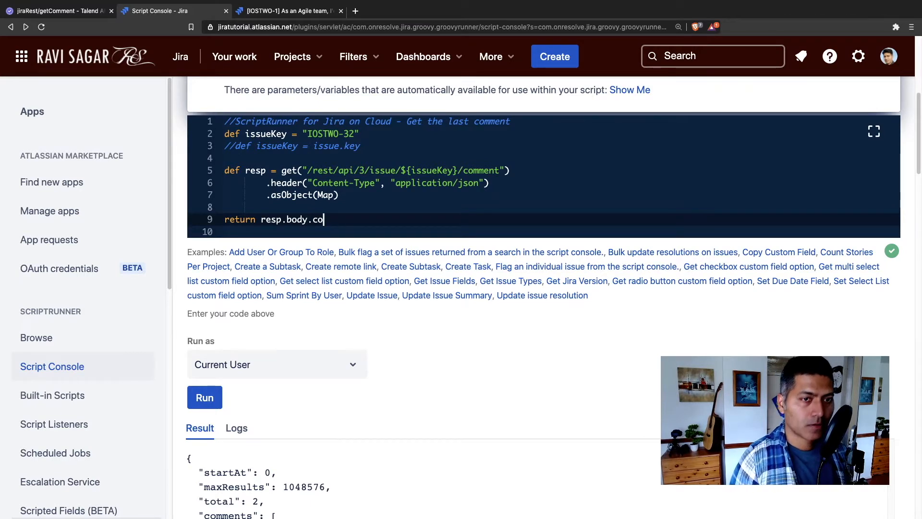
text(mments)
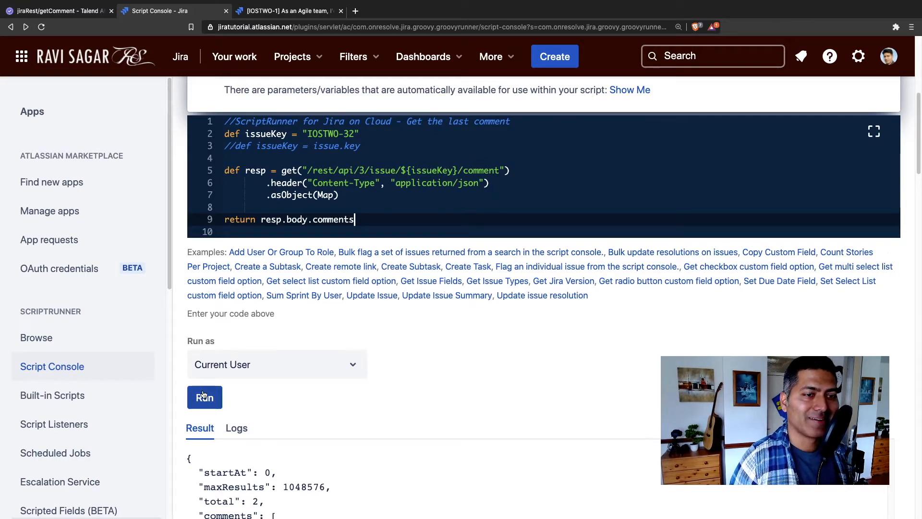
scroll(down, 3)
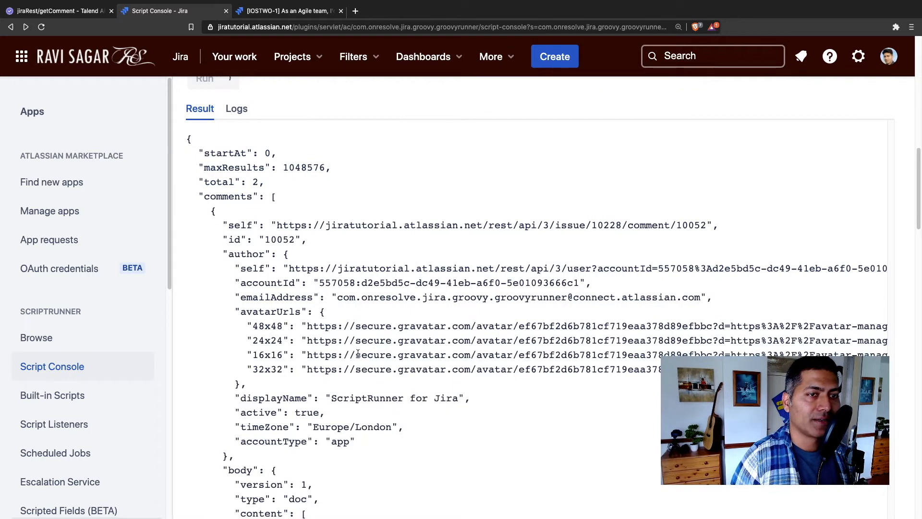
click(214, 78)
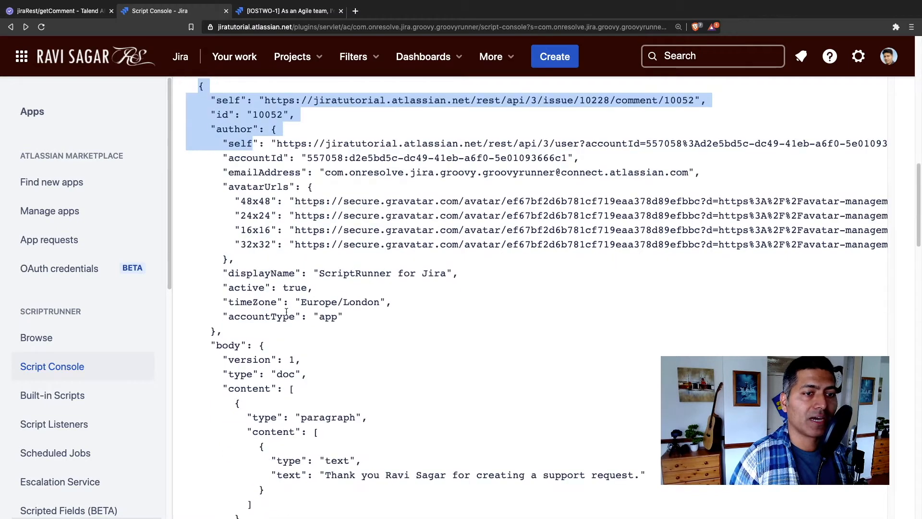
scroll(down, 3)
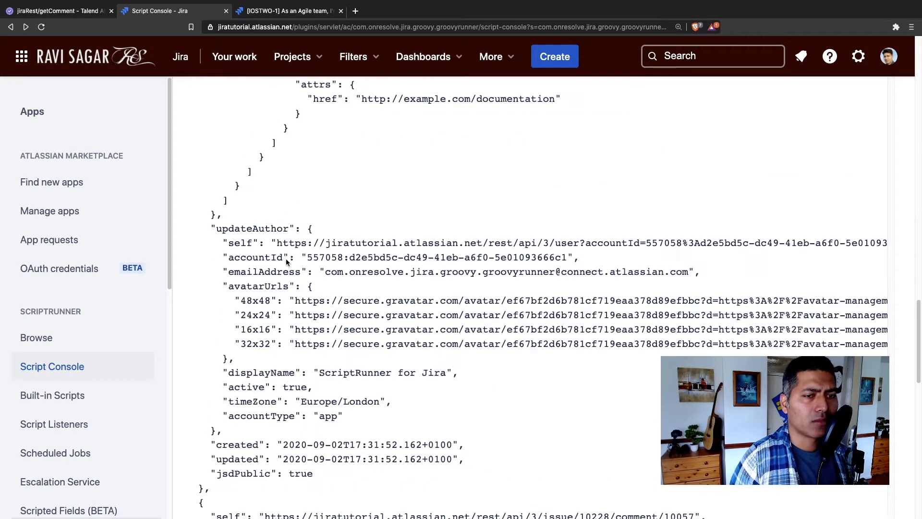
scroll(up, 3)
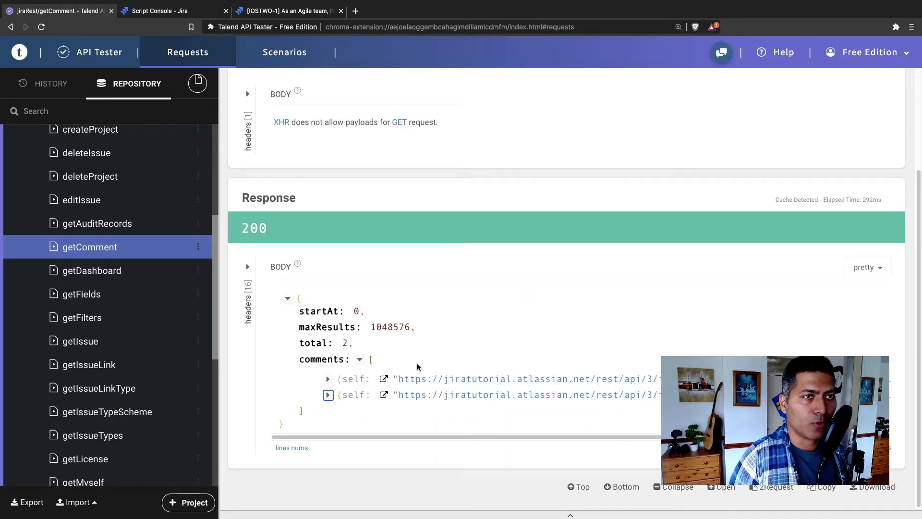
Back in the Script Console, review the returned comments array against the Talend output
click(159, 10)
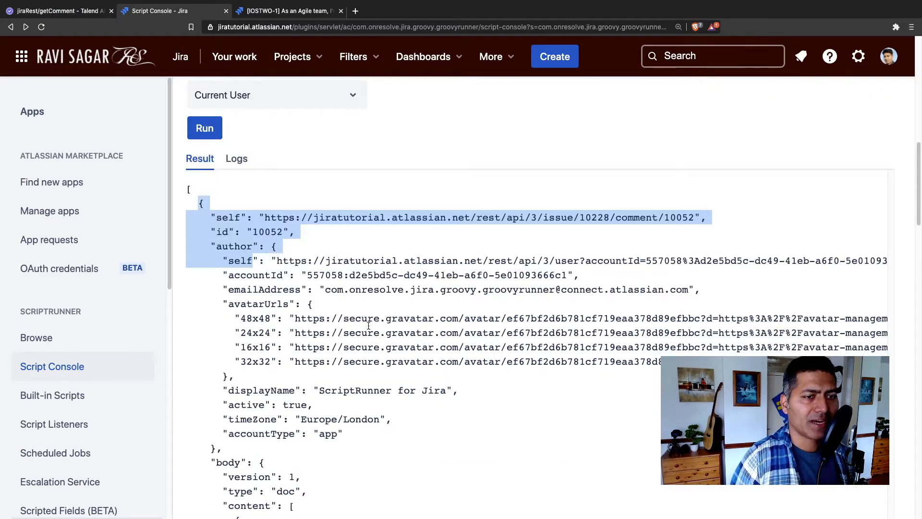
scroll(down, 3)
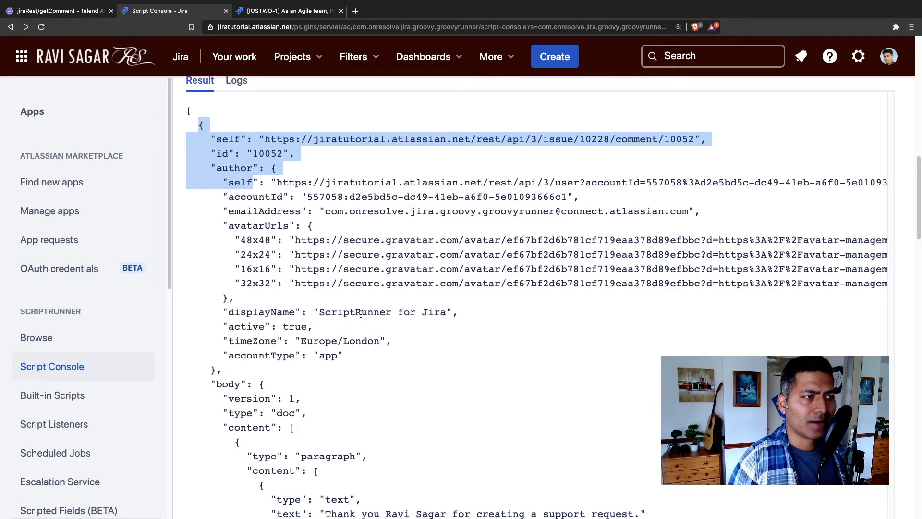
scroll(down, 3)
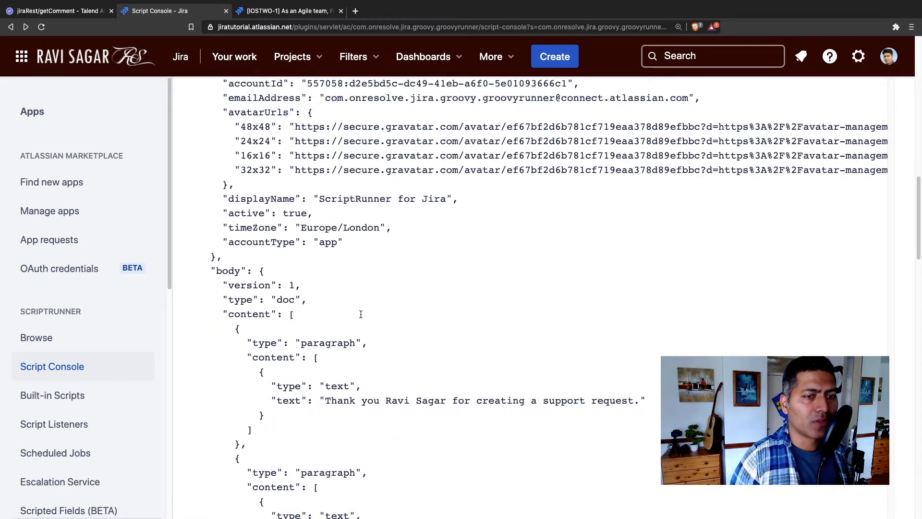
scroll(up, 3)
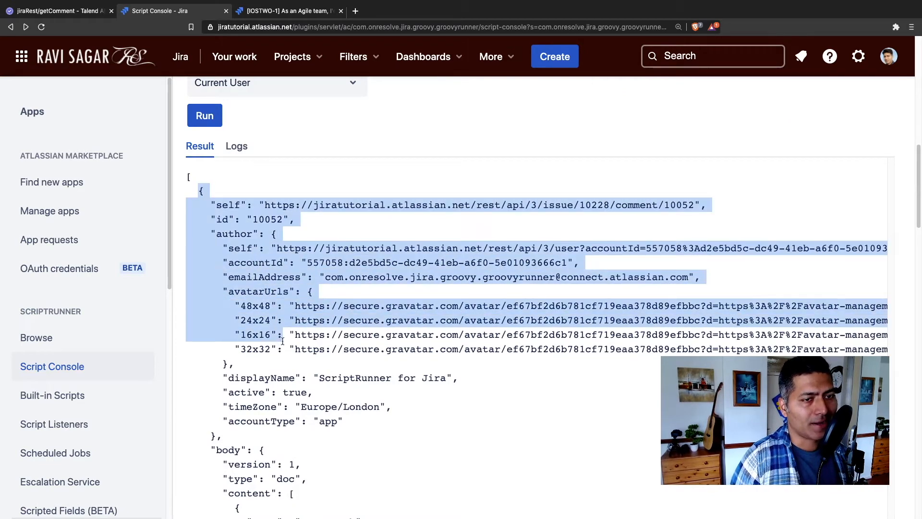
scroll(down, 3)
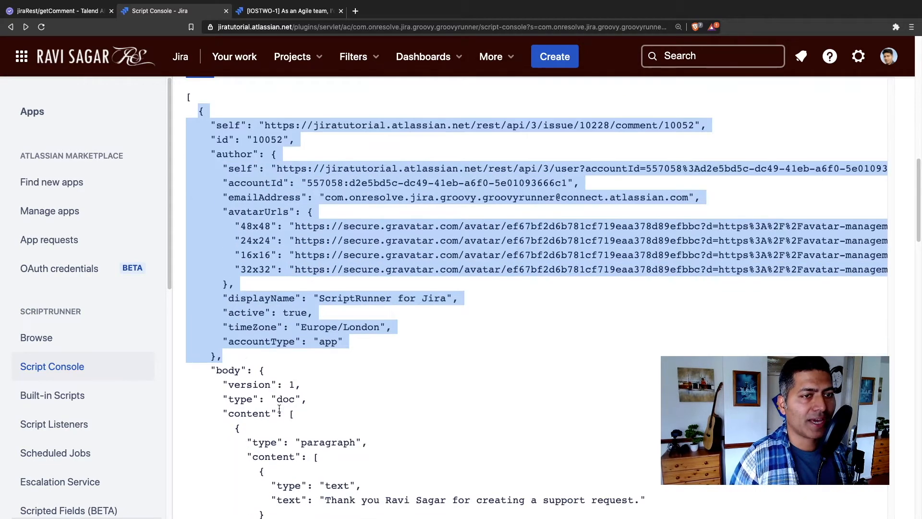
scroll(down, 3)
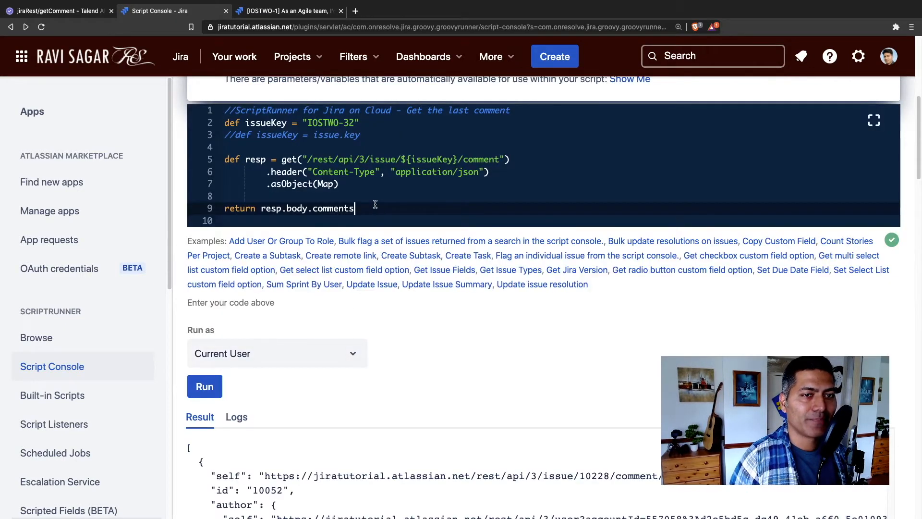
Return resp.body.comments.last() so the result is the single comment 10057
text(*)
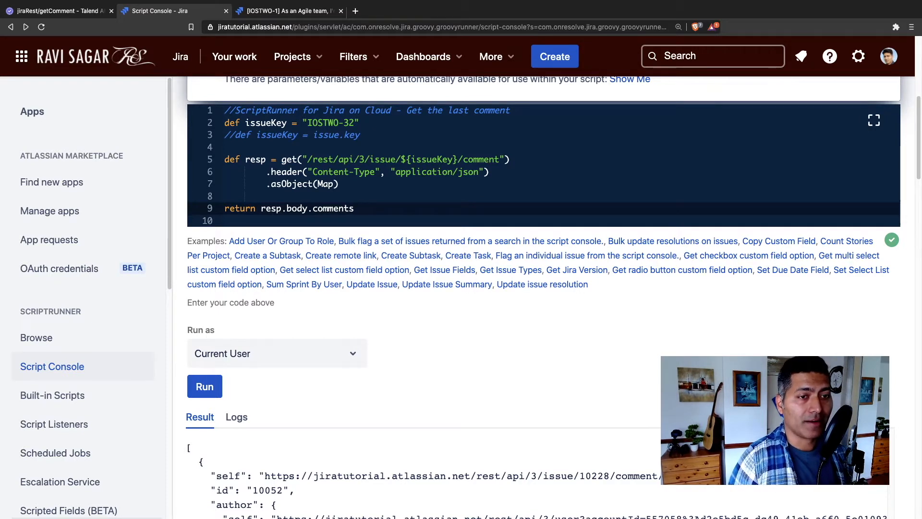
text(.l)
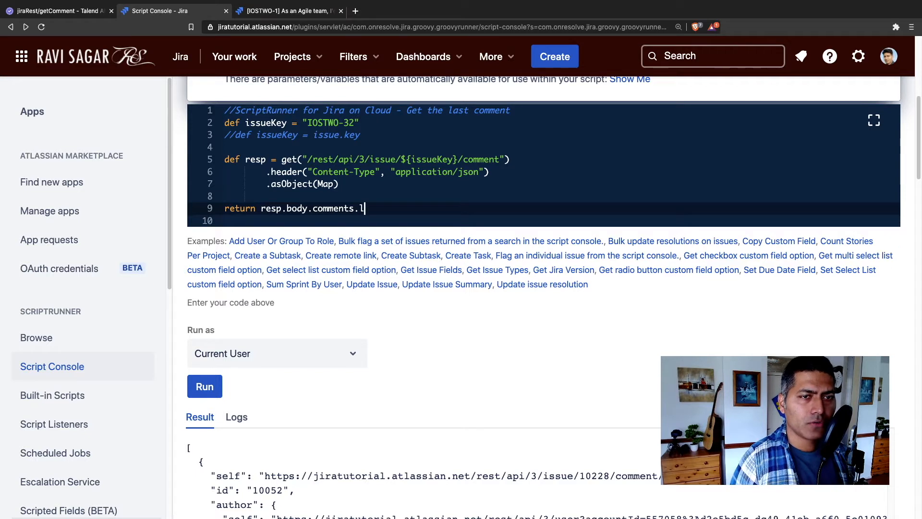
text(ast)
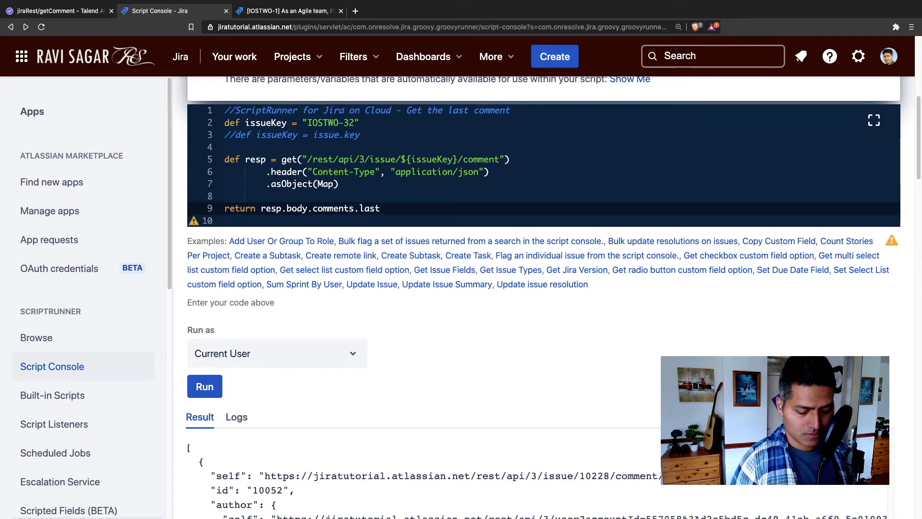
text(())
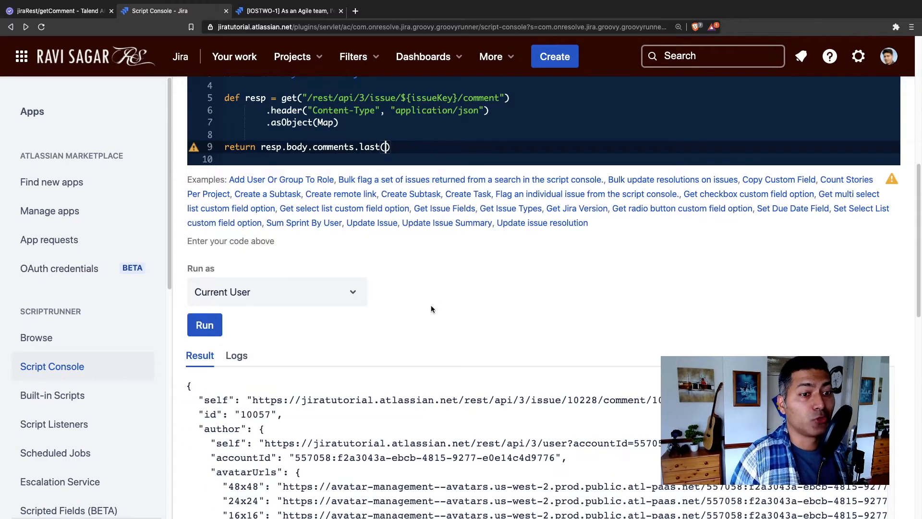
scroll(down, 3)
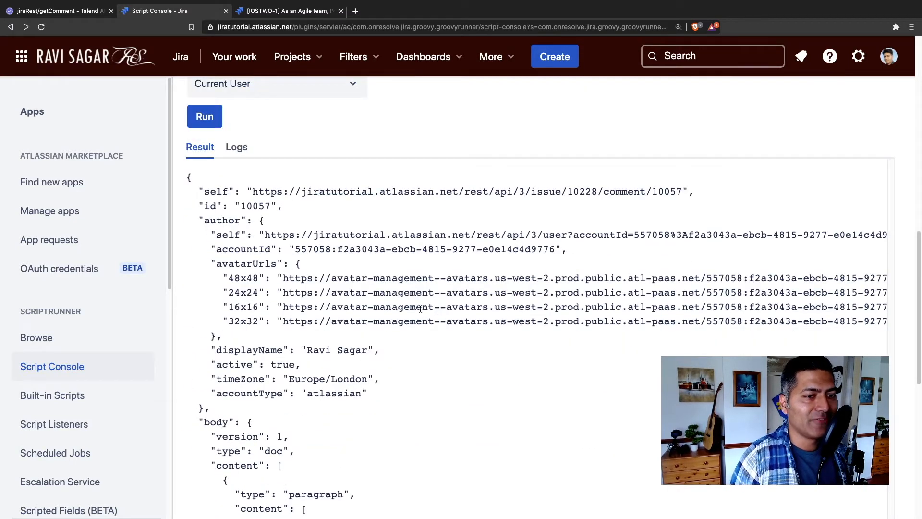
scroll(down, 3)
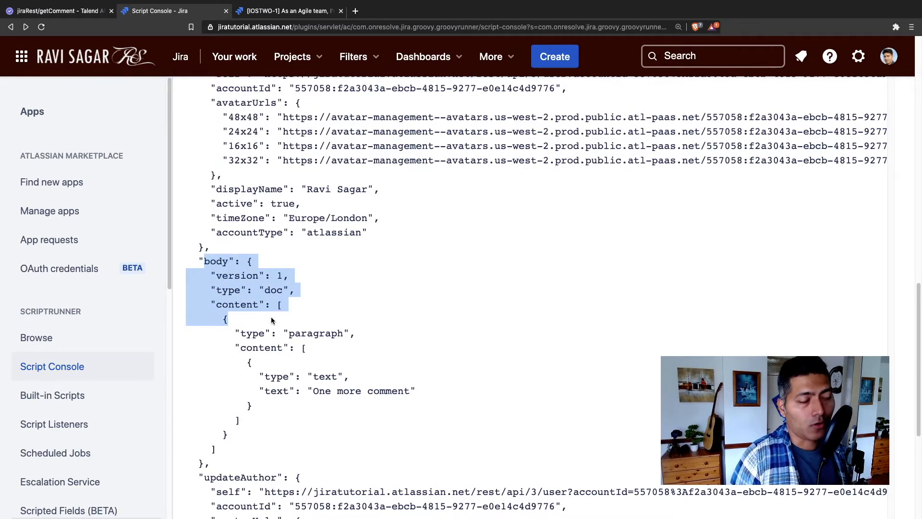
scroll(down, 3)
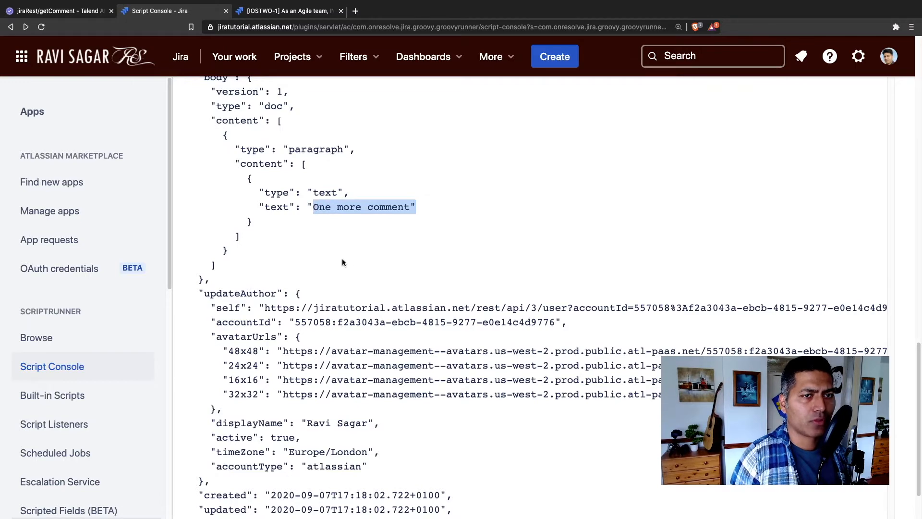
click(286, 11)
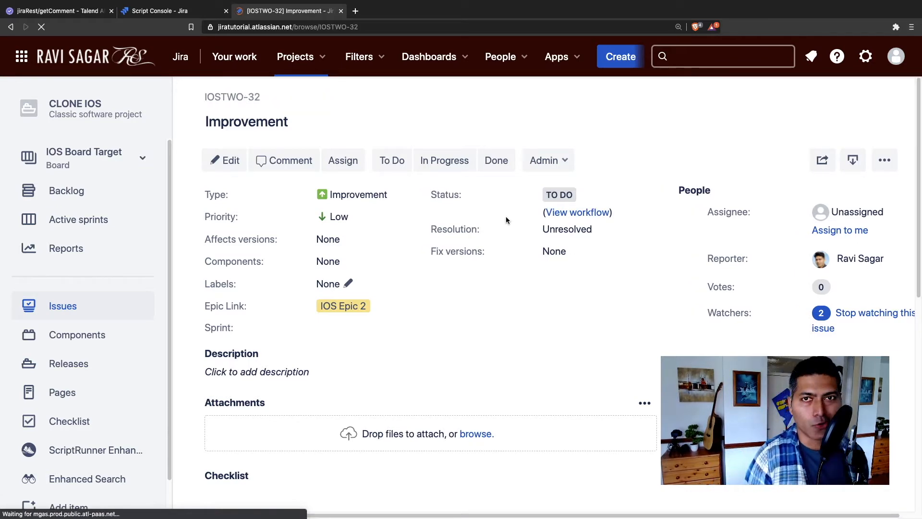
Confirm IOSTWO-32's newest comment reads 'One more comment', then return to the Script Console
scroll(down, 3)
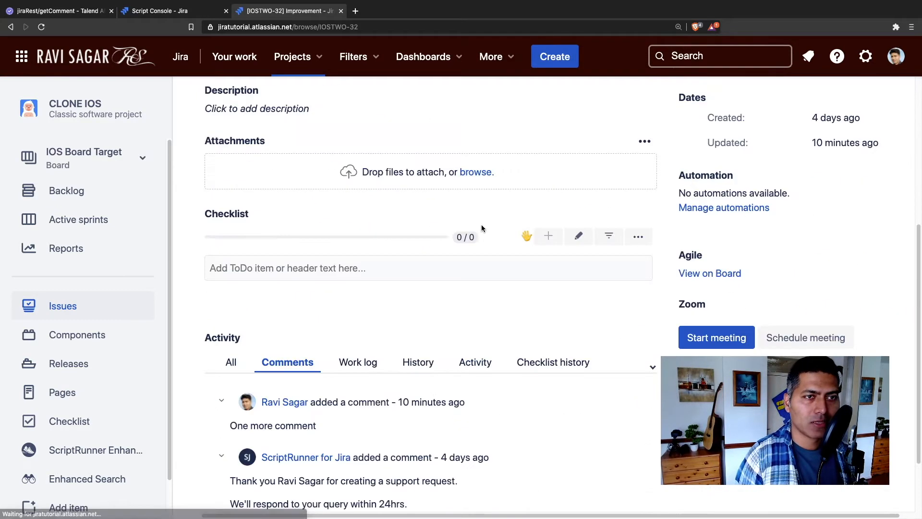
scroll(down, 3)
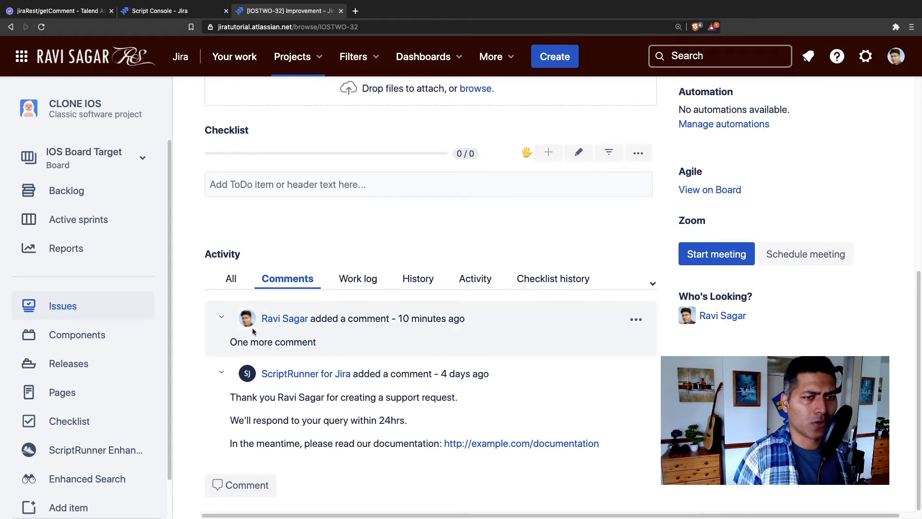
double_click(272, 342)
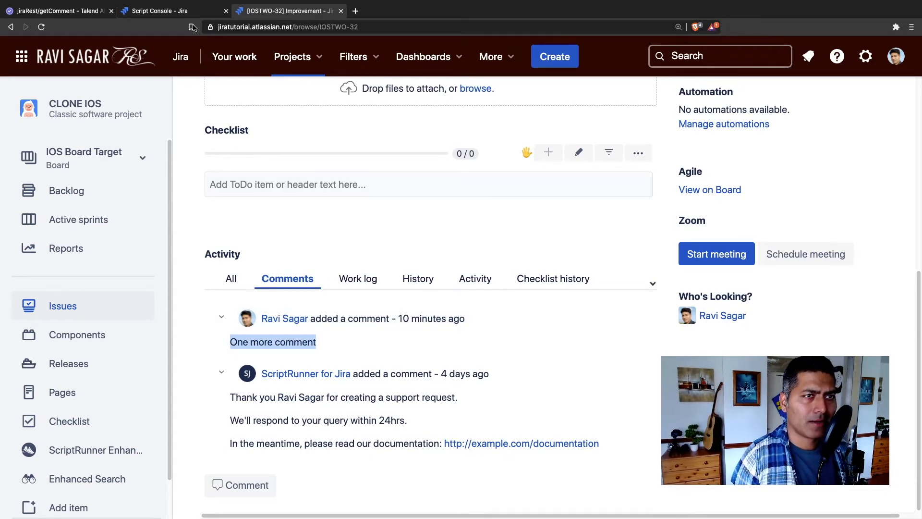
click(174, 11)
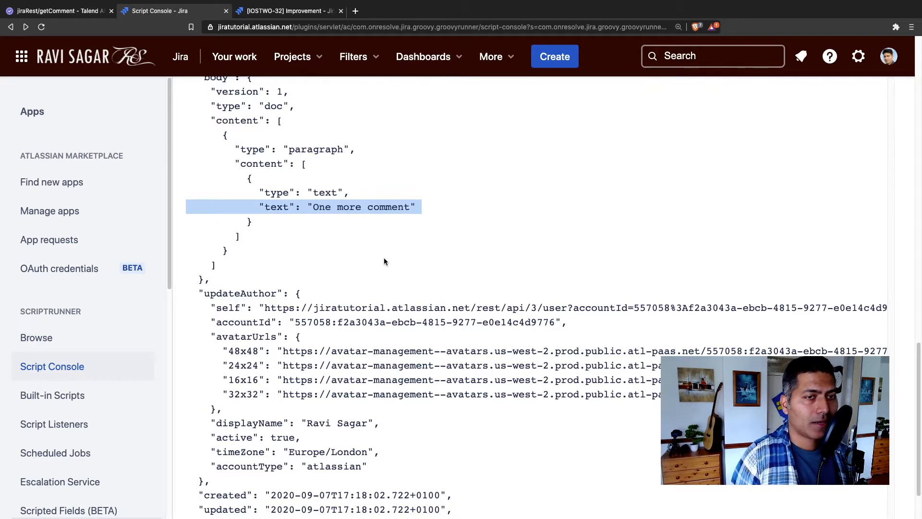
scroll(down, 3)
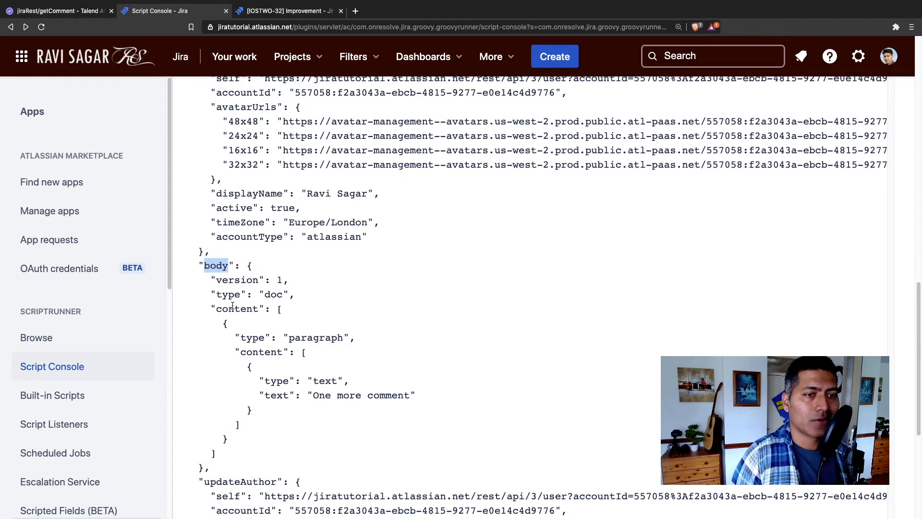
double_click(236, 309)
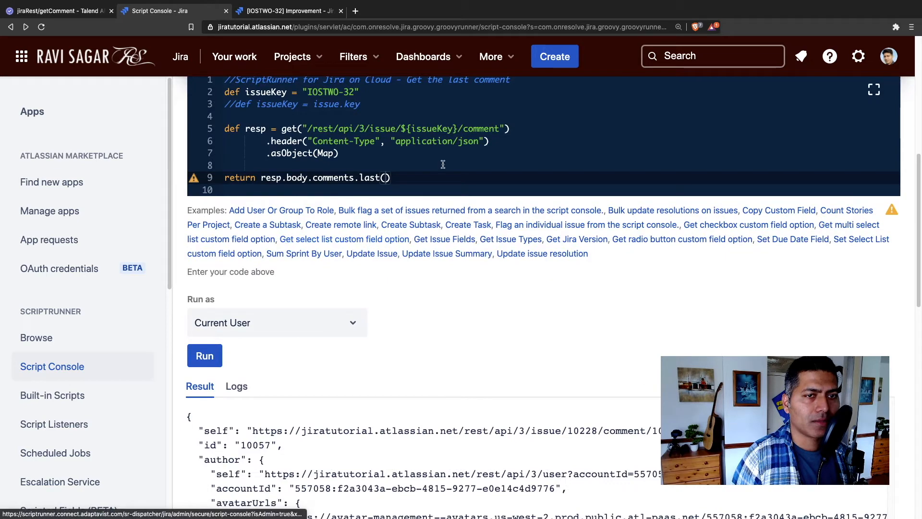
scroll(down, 3)
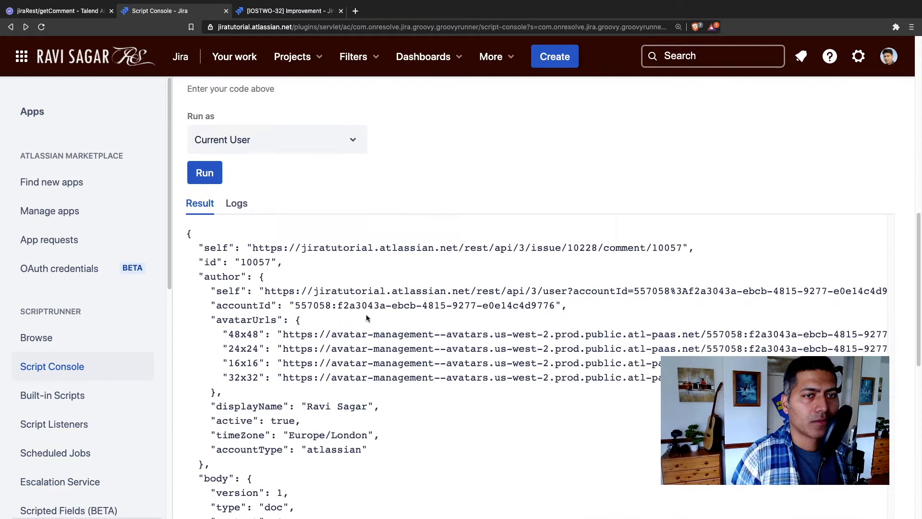
scroll(down, 3)
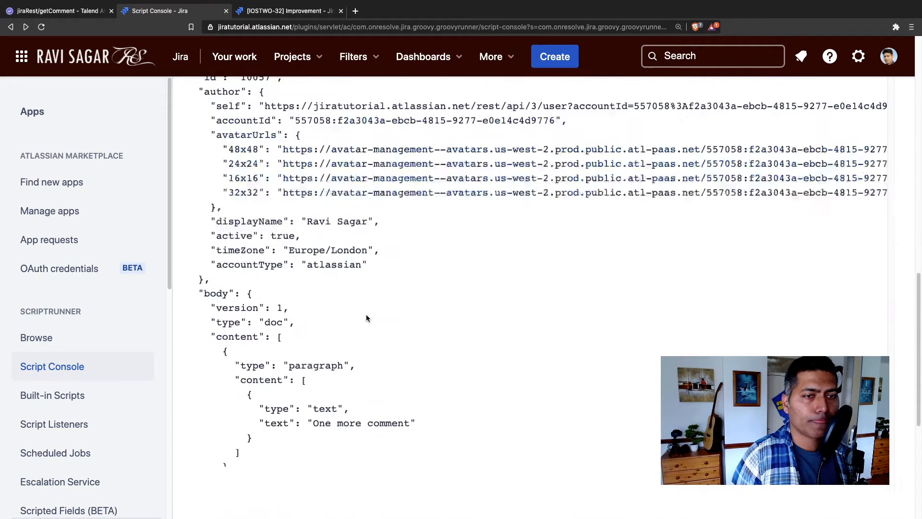
scroll(down, 3)
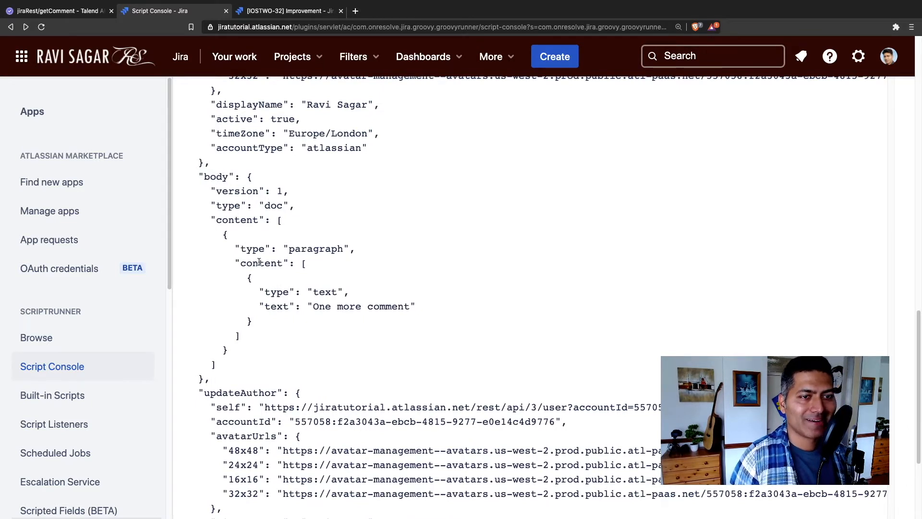
scroll(up, 3)
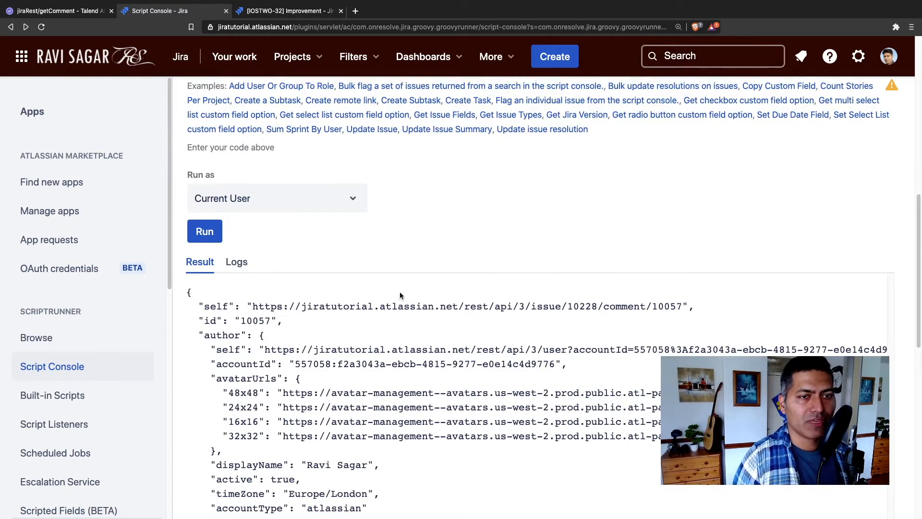
scroll(up, 3)
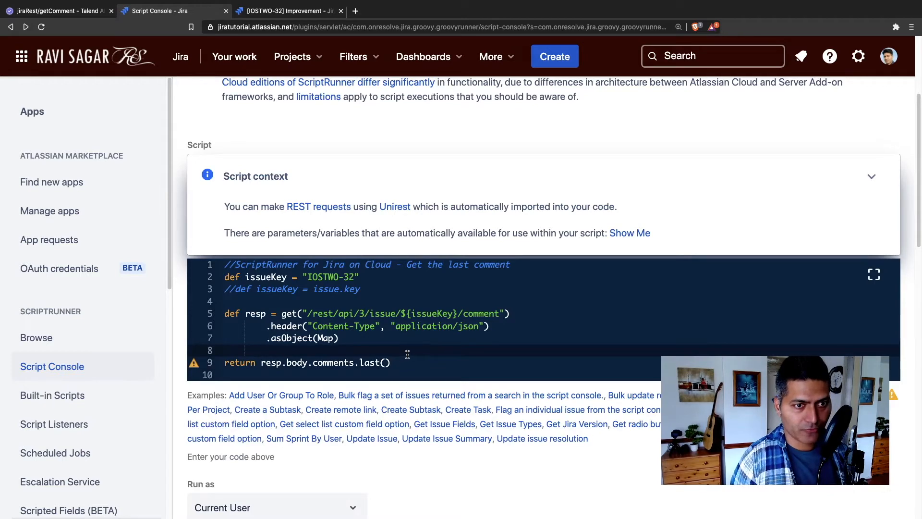
Drill the return down to the last comment's .body.content.content.text, yielding 'One more comment'
text(.bo)
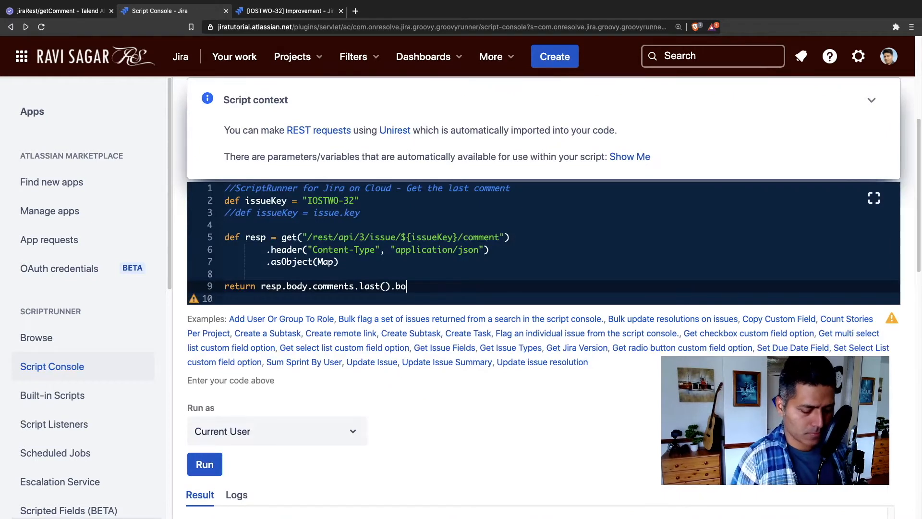
text(dy.content.)
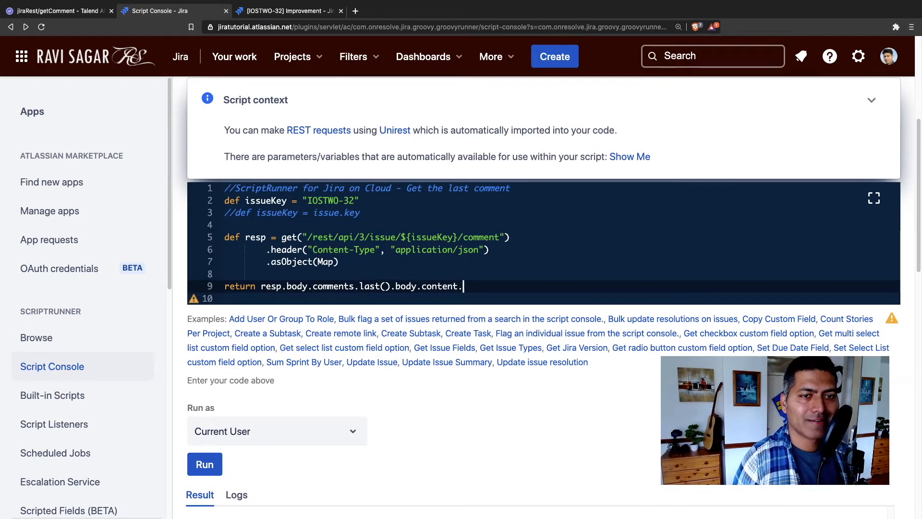
text(content)
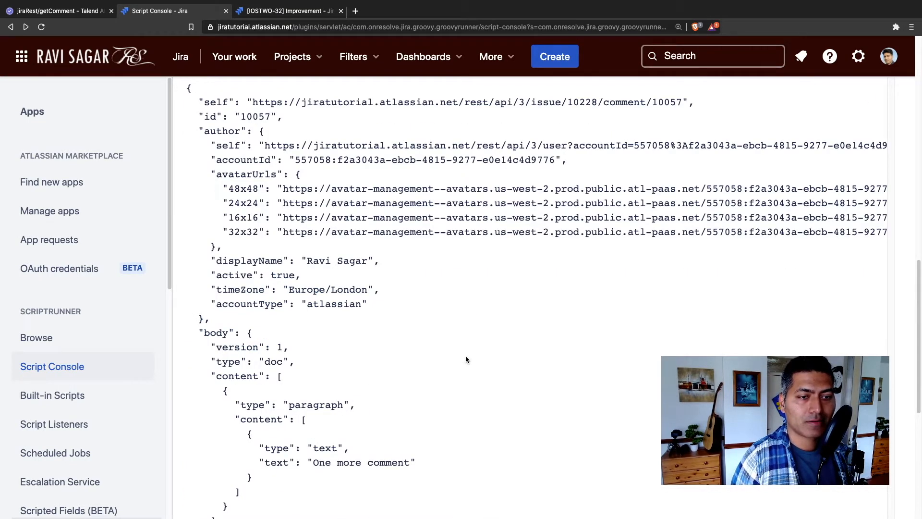
scroll(up, 3)
text(return )
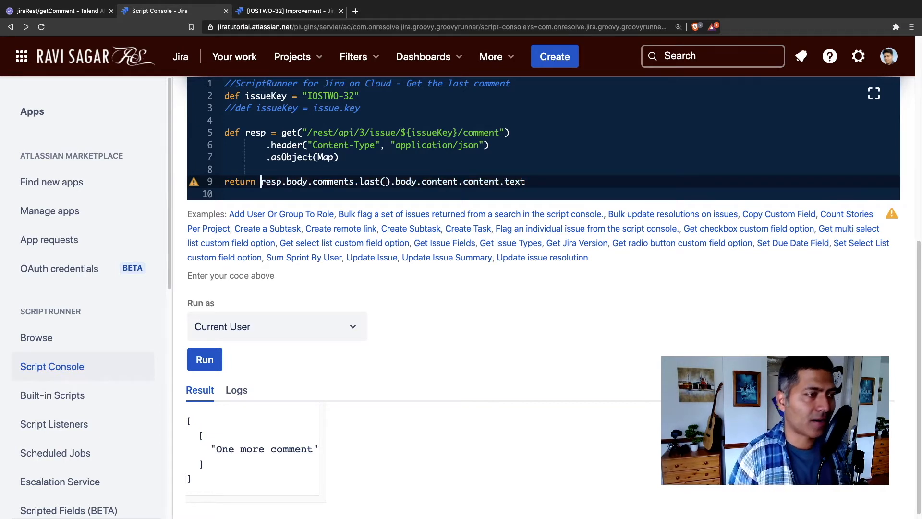
Run the script with issueKey 'IOSTWO-1', which has no comments, producing a NoSuchElementException
text(res)
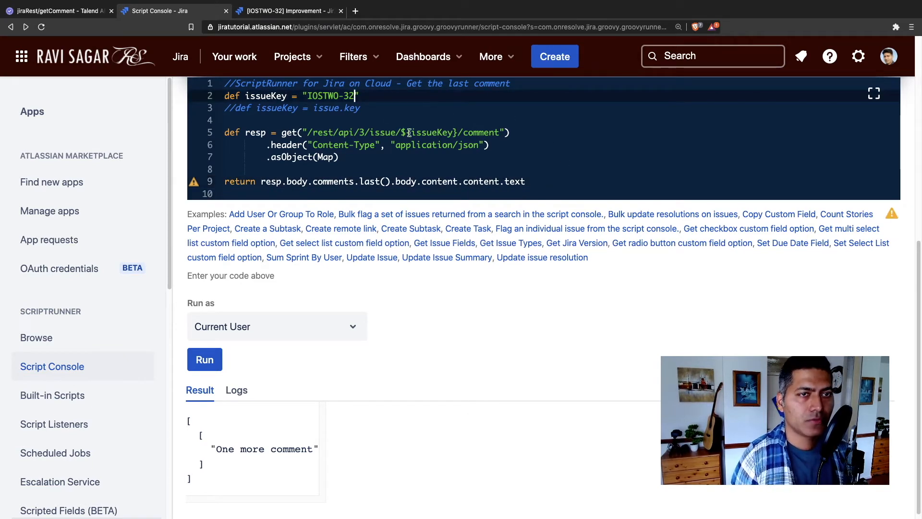
text(IOSTWO-1)
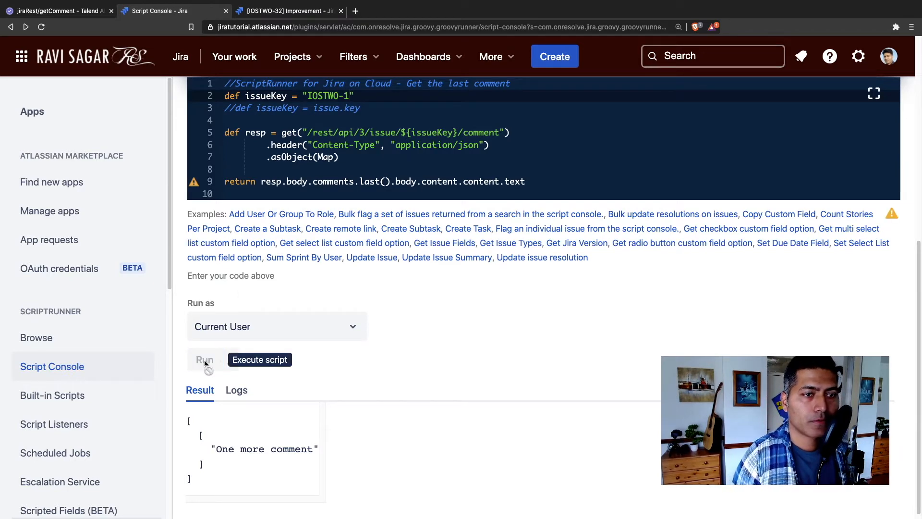
click(204, 359)
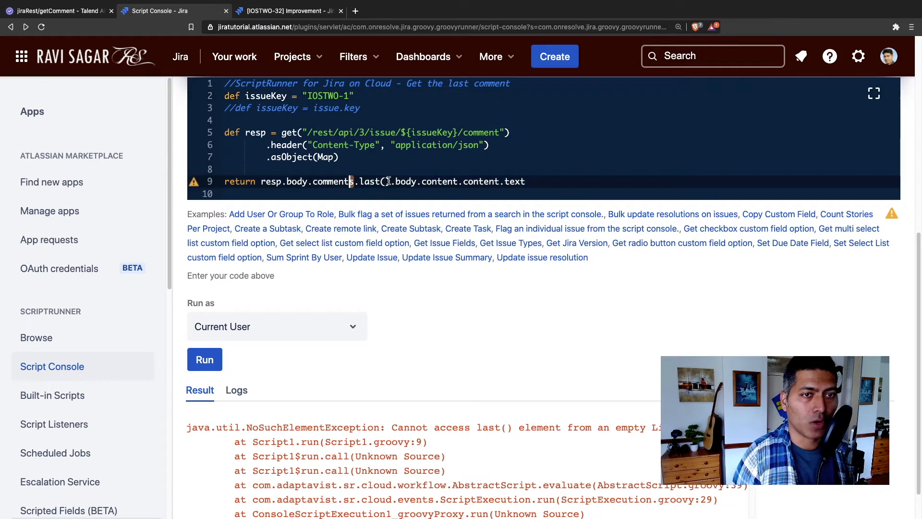
double_click(375, 181)
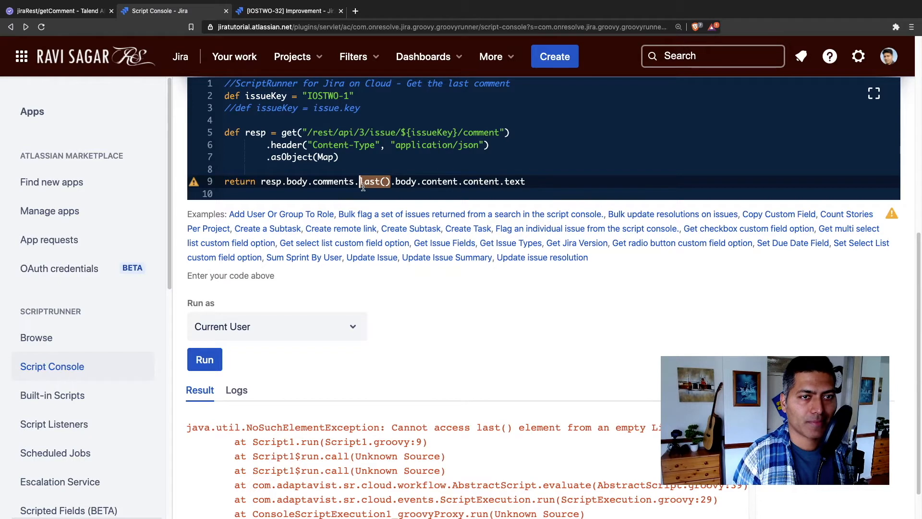
mouse_move(286, 177)
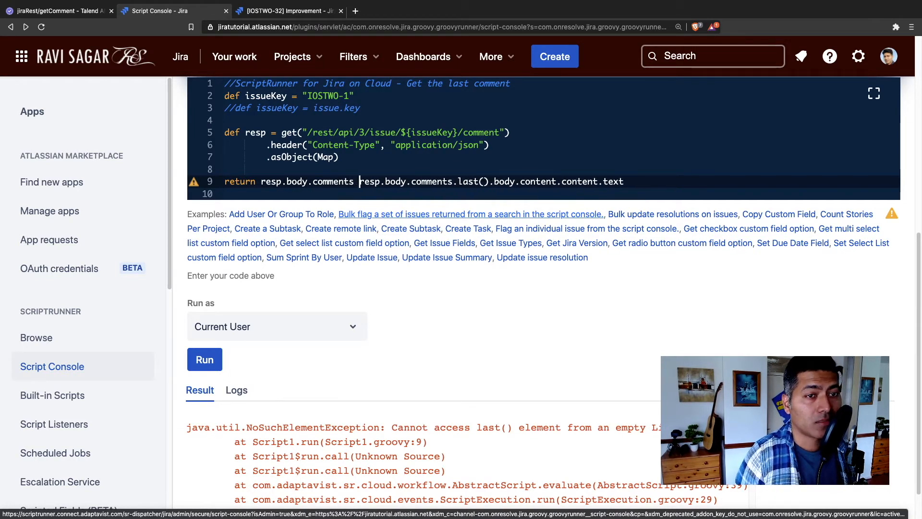
Wrap the return in a ternary falling back to "No comments" when the comments list is empty
key(Backspace)
text( ?)
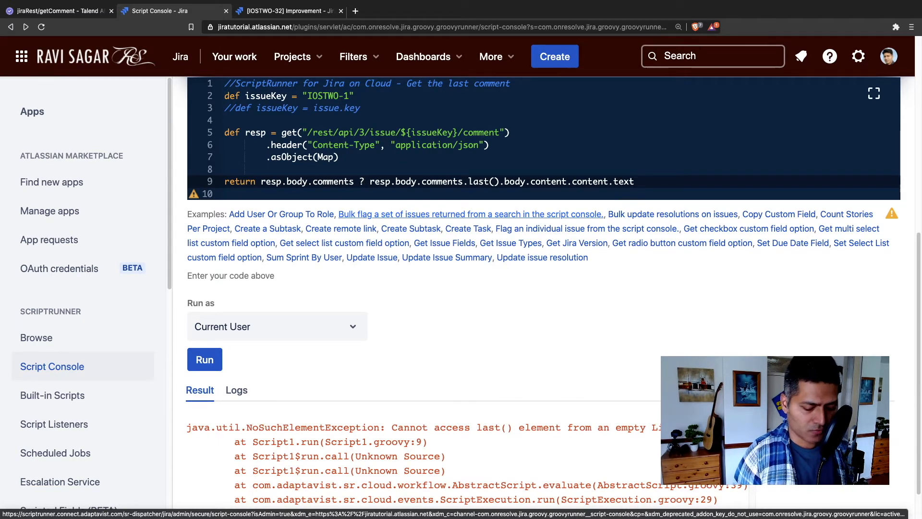
click(638, 181)
text( :)
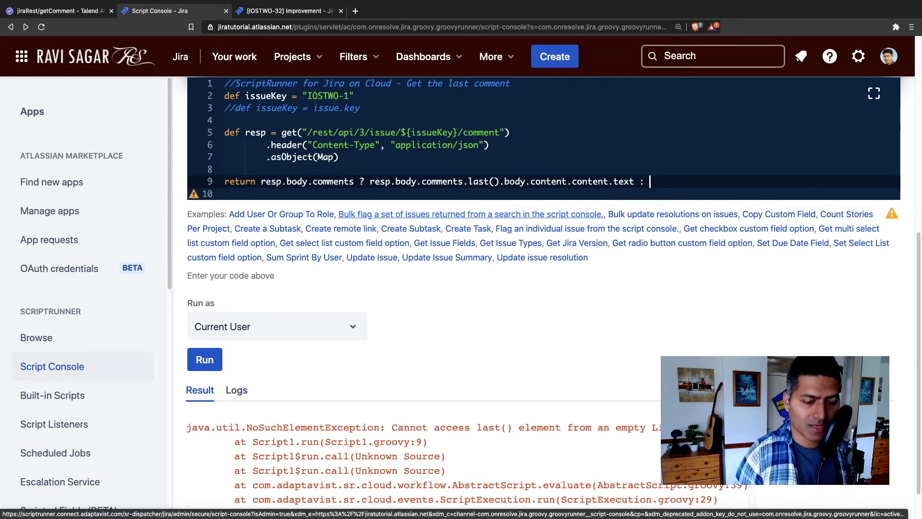
text("No co)
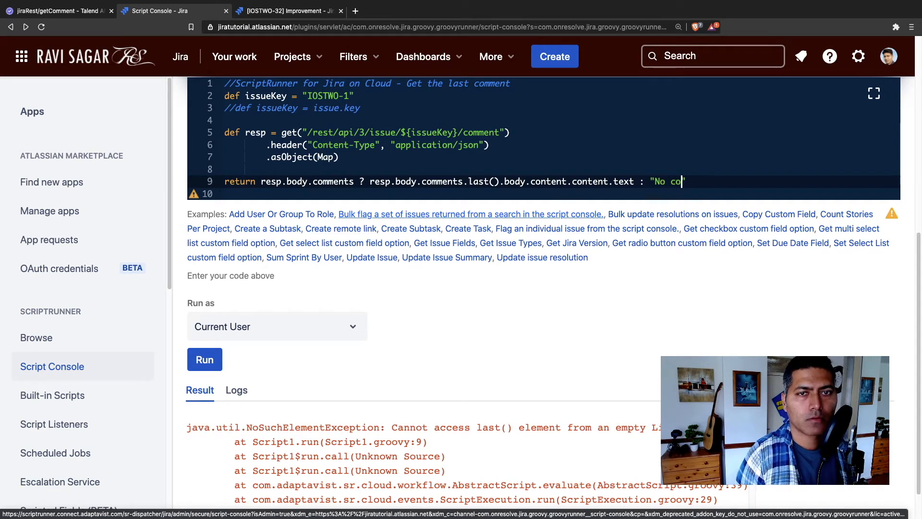
text(mments)
click(561, 96)
text(32)
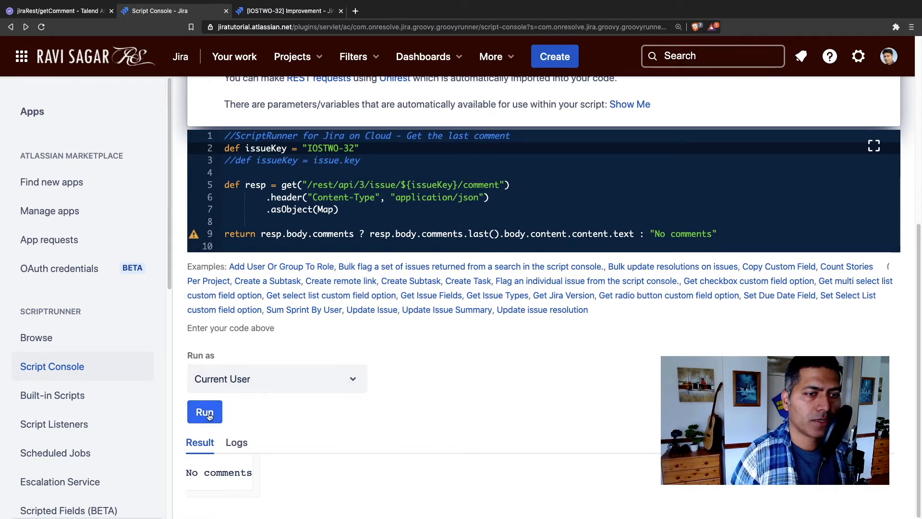
Run the guarded script on IOSTWO-32, again returning the nested 'One more comment' result
click(204, 411)
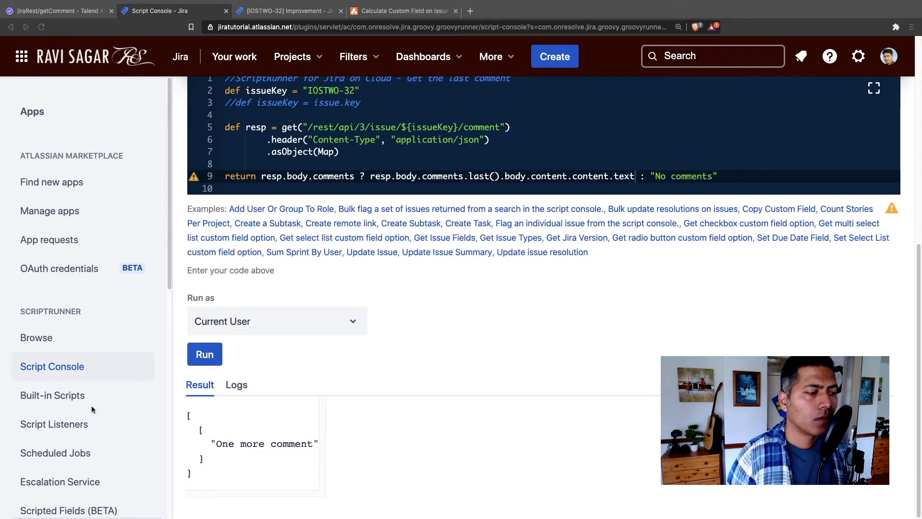
mouse_move(691, 160)
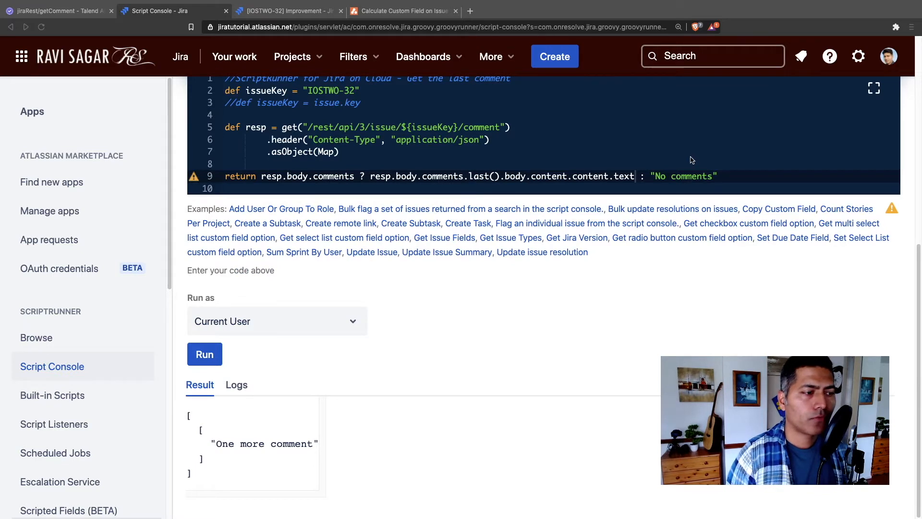
mouse_move(679, 179)
text([)
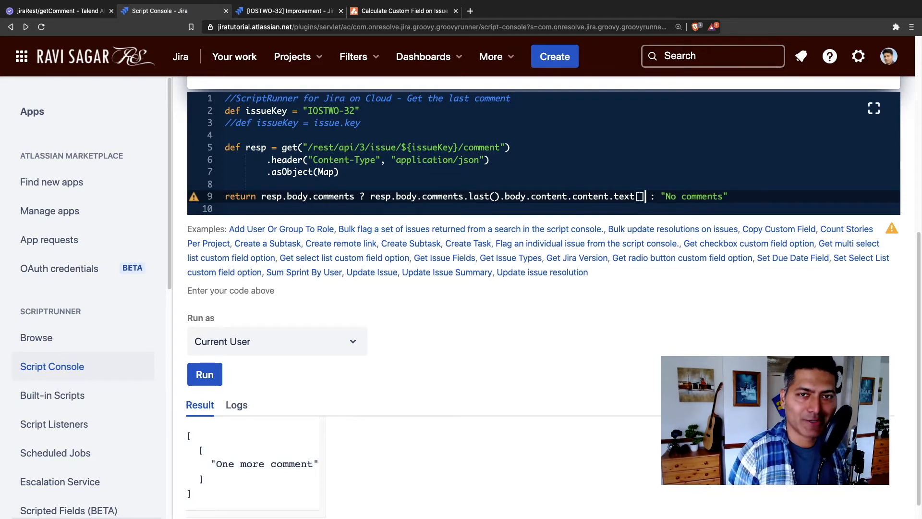
Index the return expression with [0][0] so the result is the plain string 'One more comment', then select the whole script
text(0)
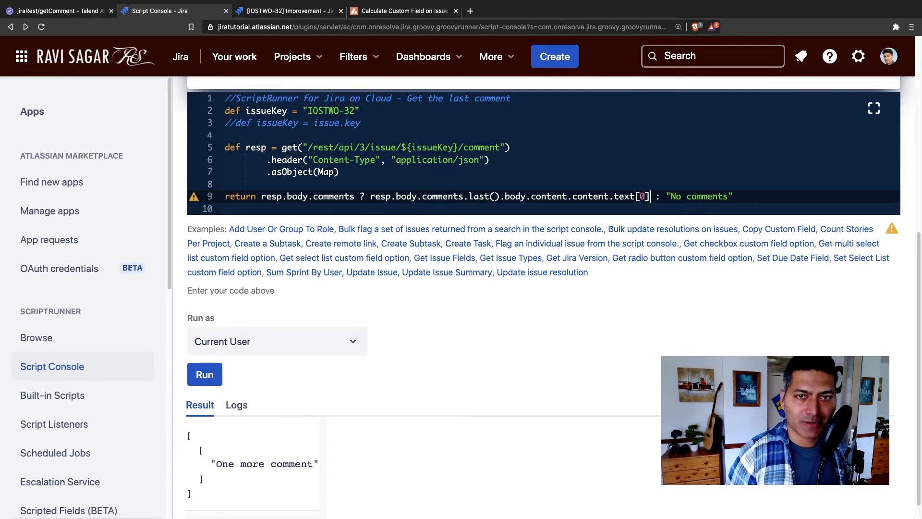
text([])
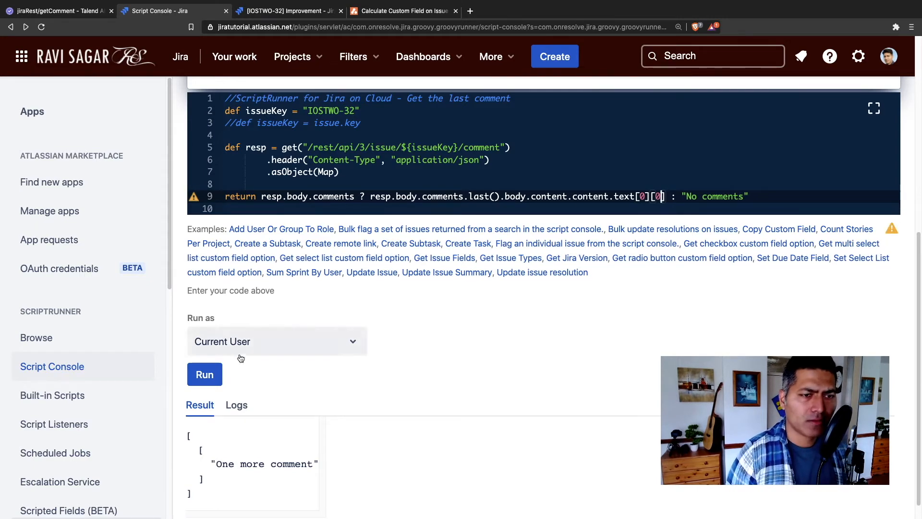
scroll(up, 3)
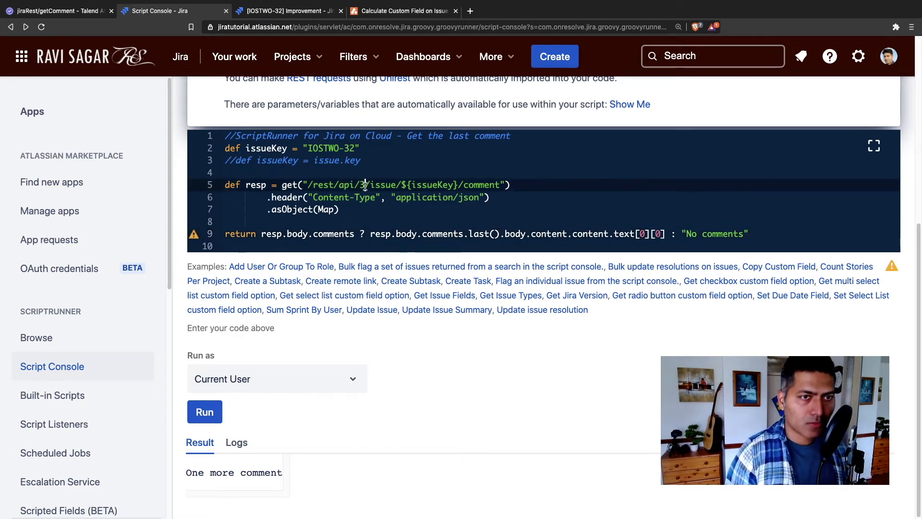
key(ctrl+a)
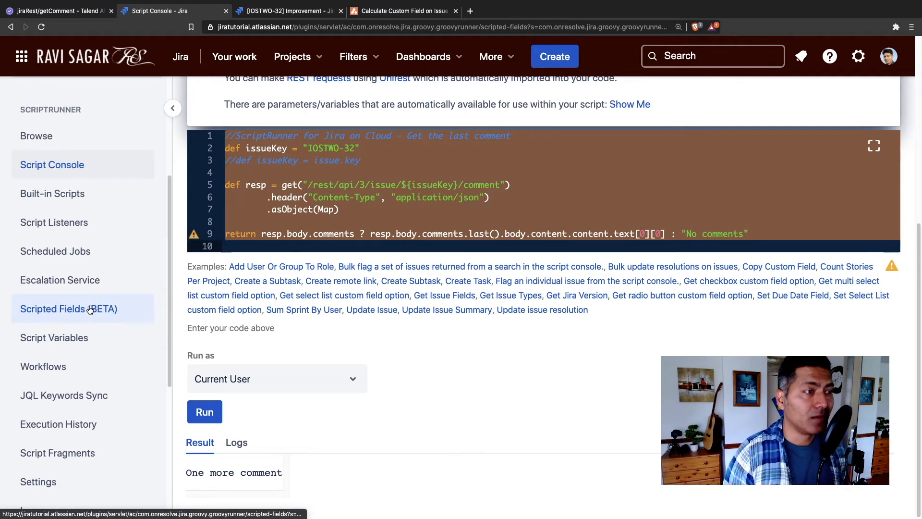
Go to the Scripted Fields (BETA) page listing the existing 'Last comment' text field, checking the IOSTWO-32 issue along the way
click(68, 308)
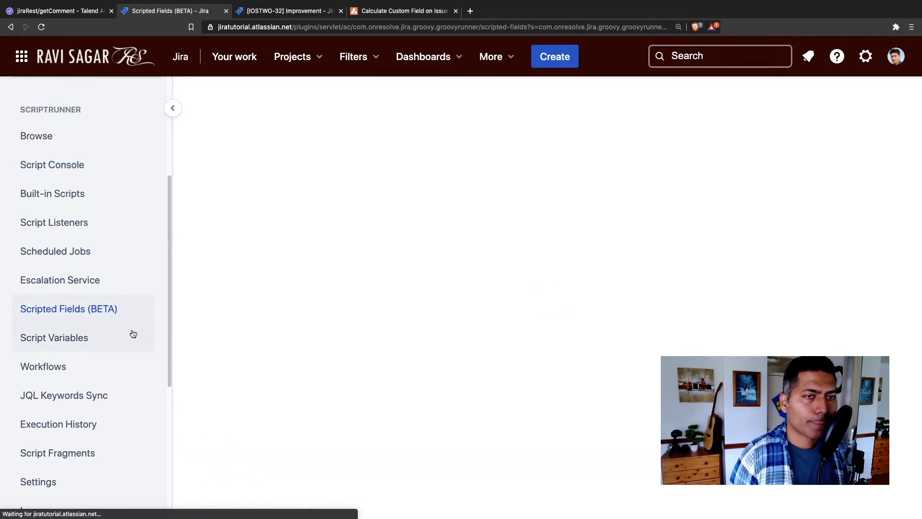
click(68, 308)
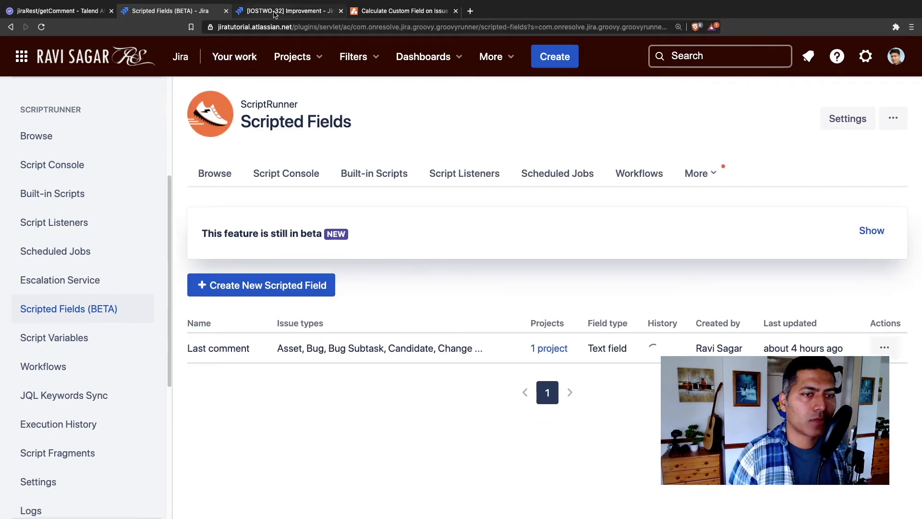
click(288, 10)
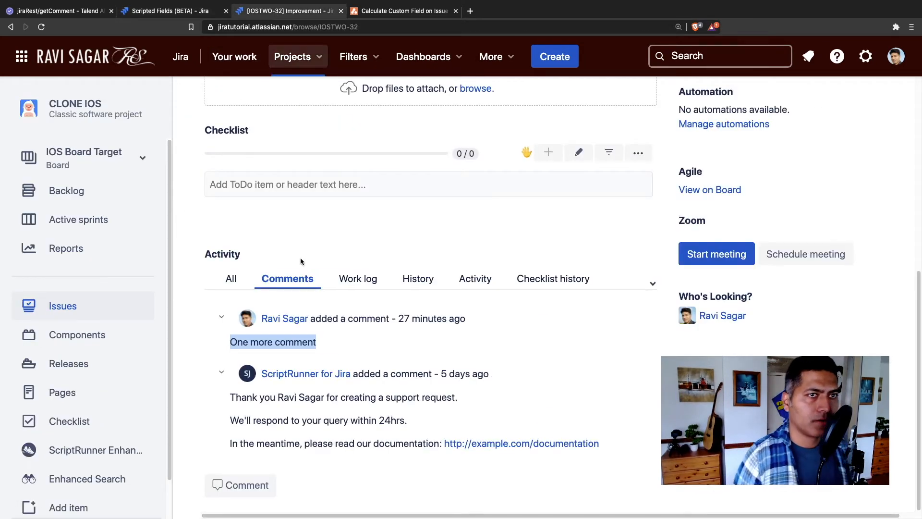
scroll(up, 3)
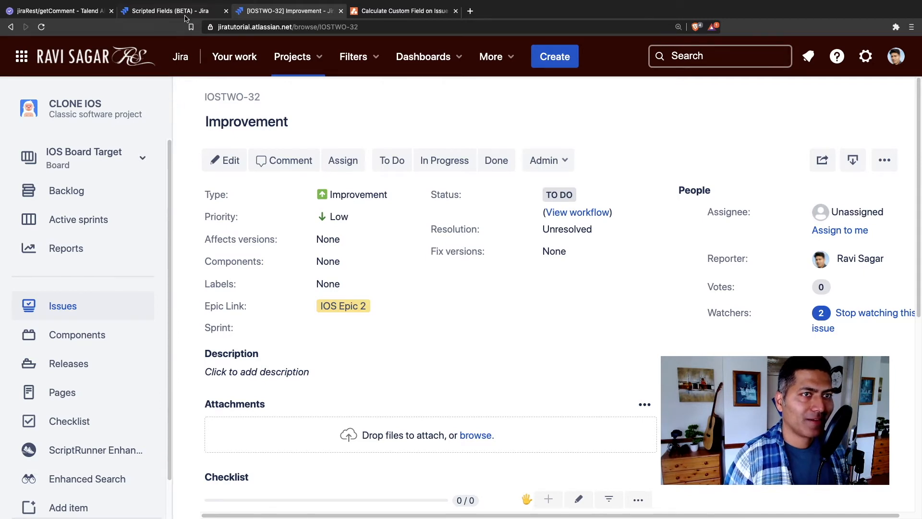
click(166, 10)
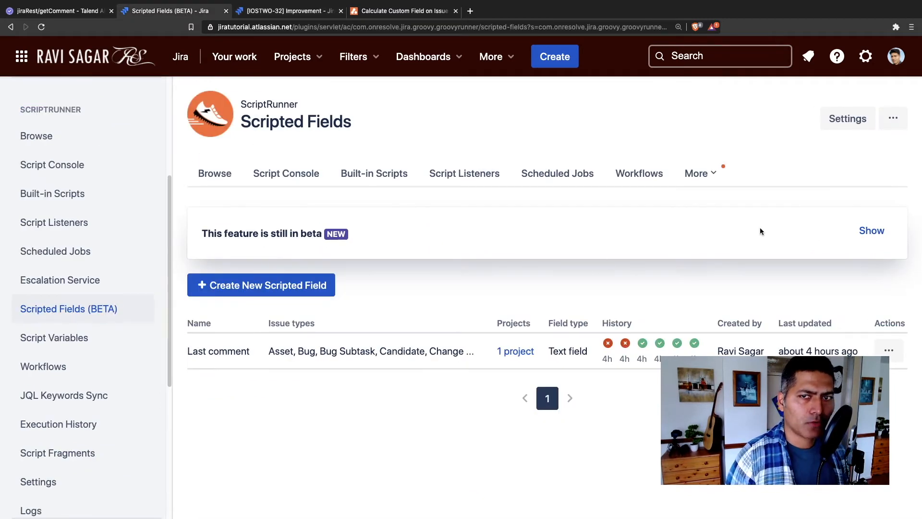
Create a new scripted field named 'Get the last comment' and set it to Enabled
click(260, 284)
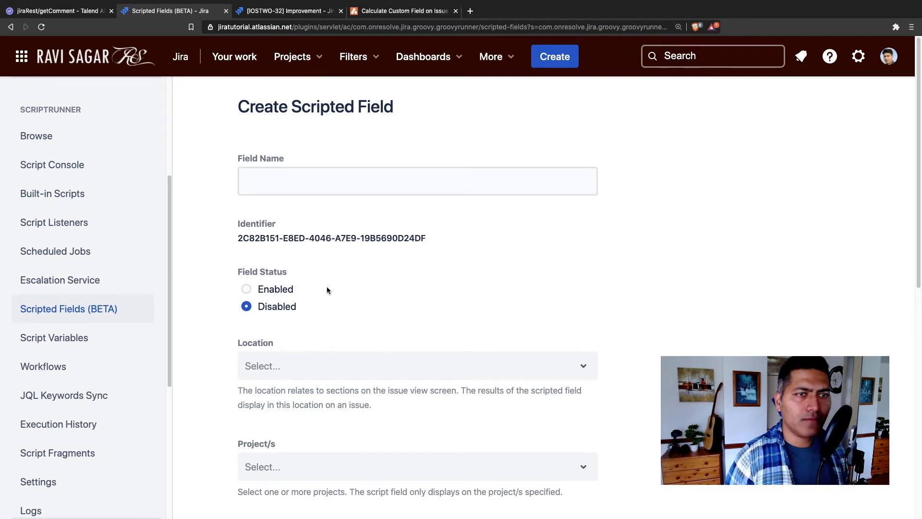
text(Get)
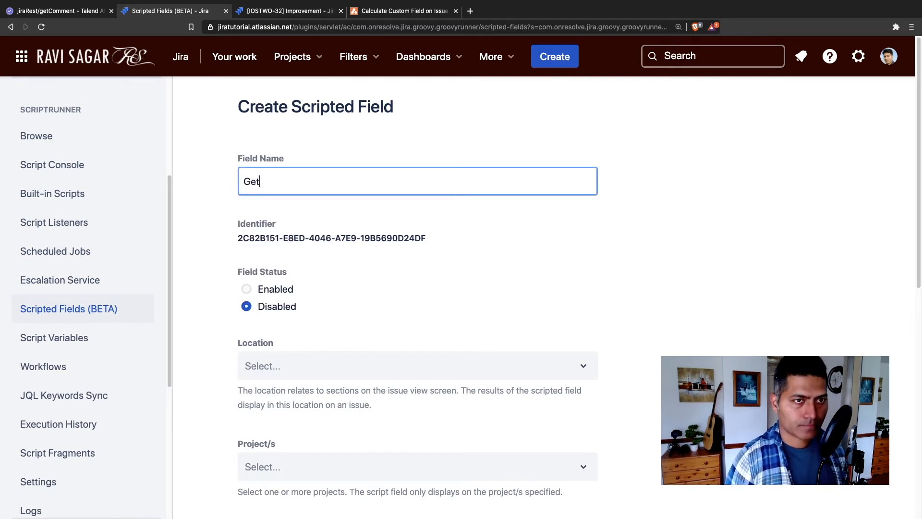
text(the last commen)
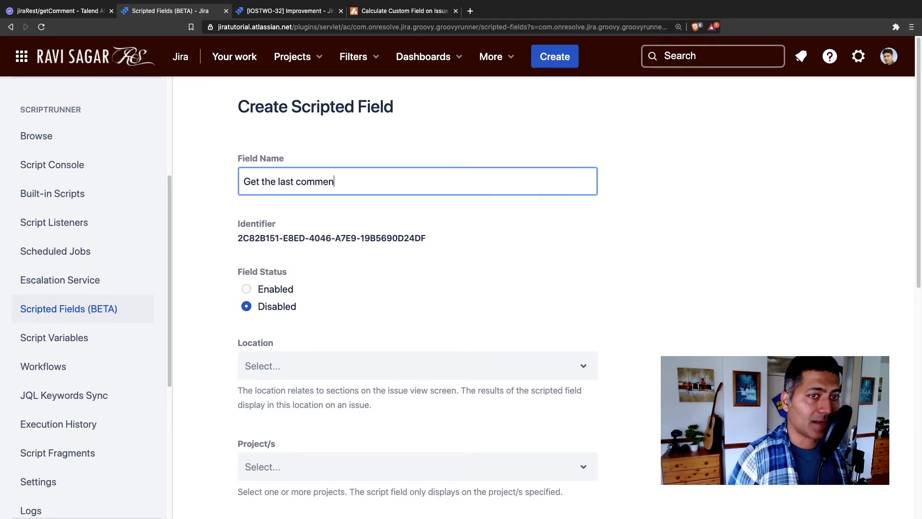
scroll(down, 3)
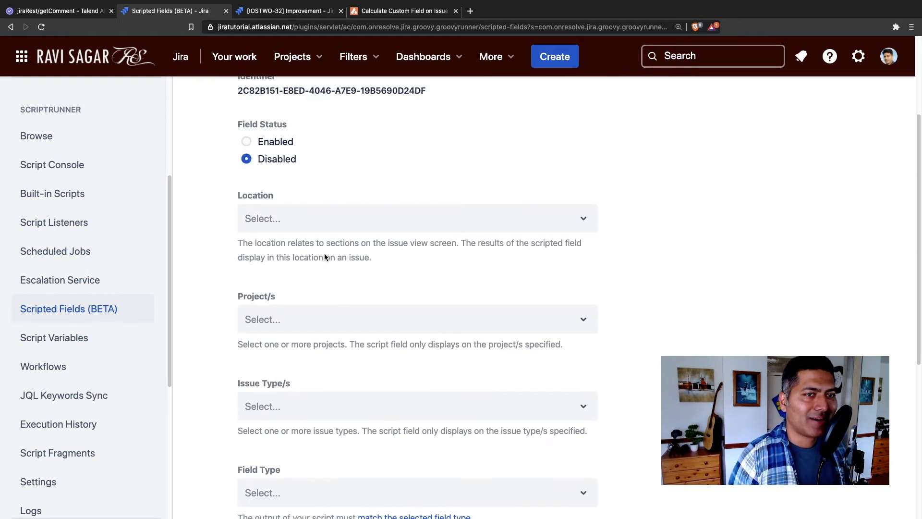
click(246, 141)
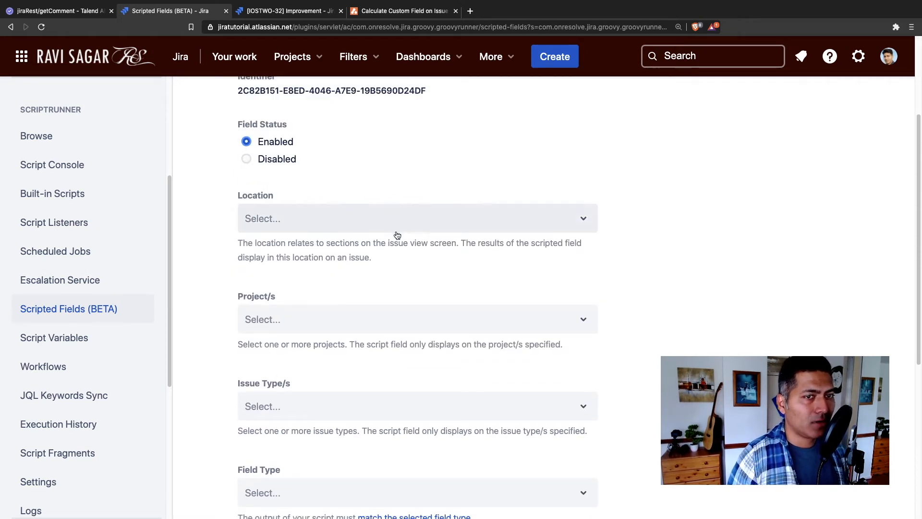
Place it in the Issue sidebar for CLONE IOS, All Issue Types, as a Text field holding the last-comment script
click(412, 218)
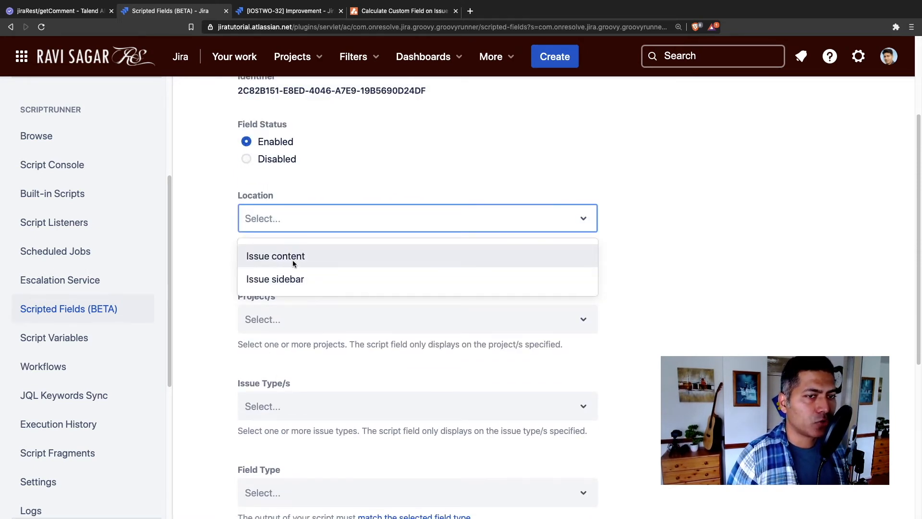
mouse_move(275, 278)
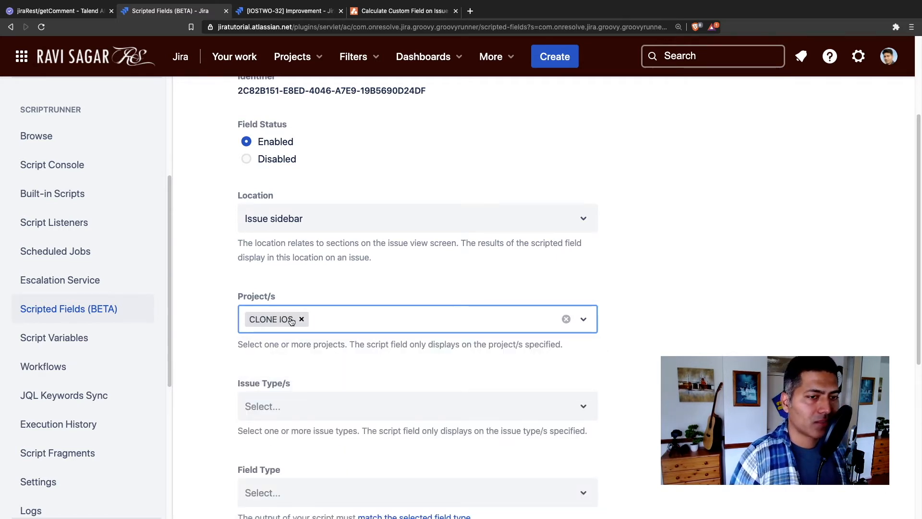
click(418, 405)
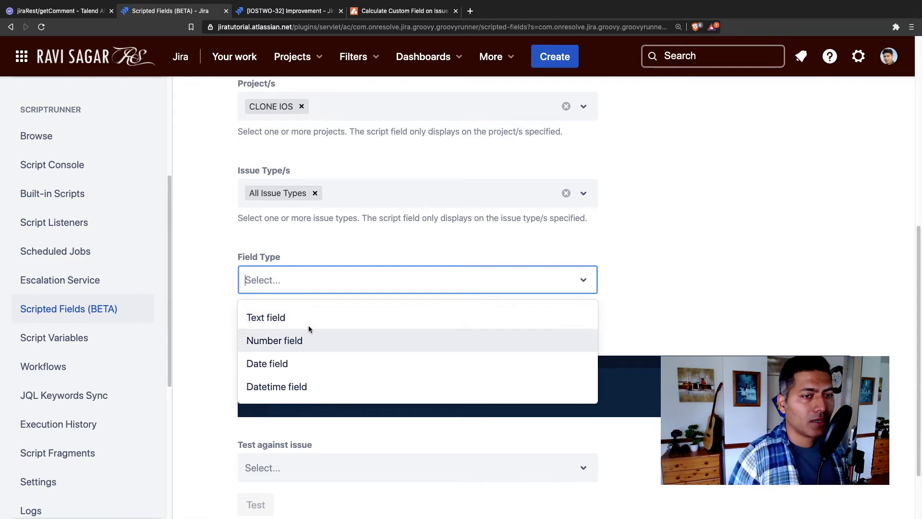
click(266, 317)
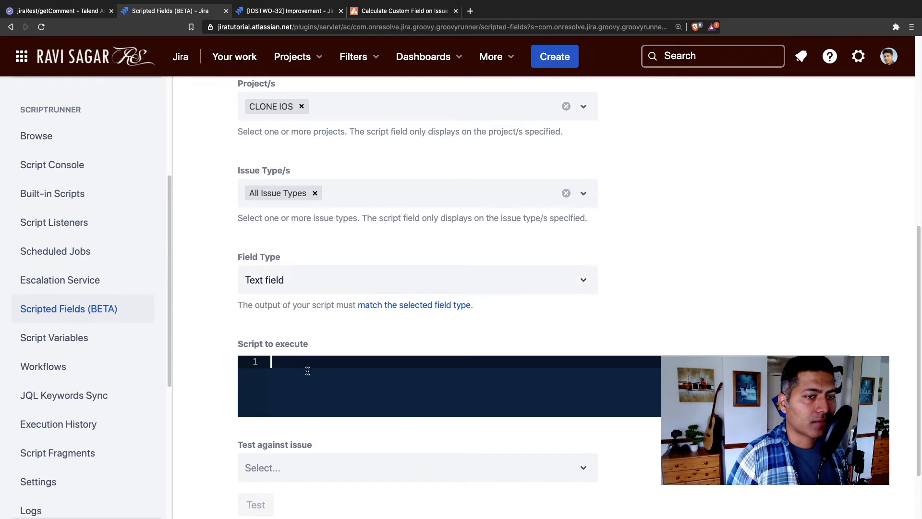
text(//ScriptRunner for Jira on Cloud - Get the last comment)
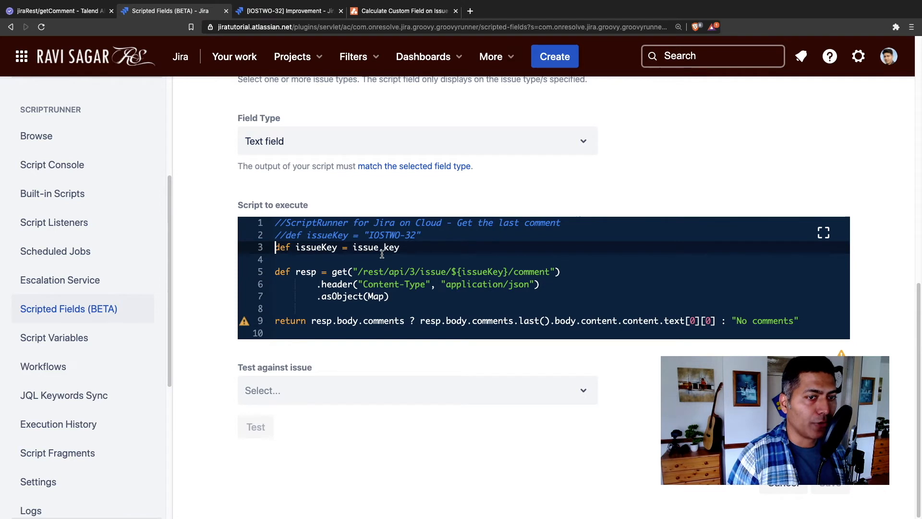
mouse_move(413, 277)
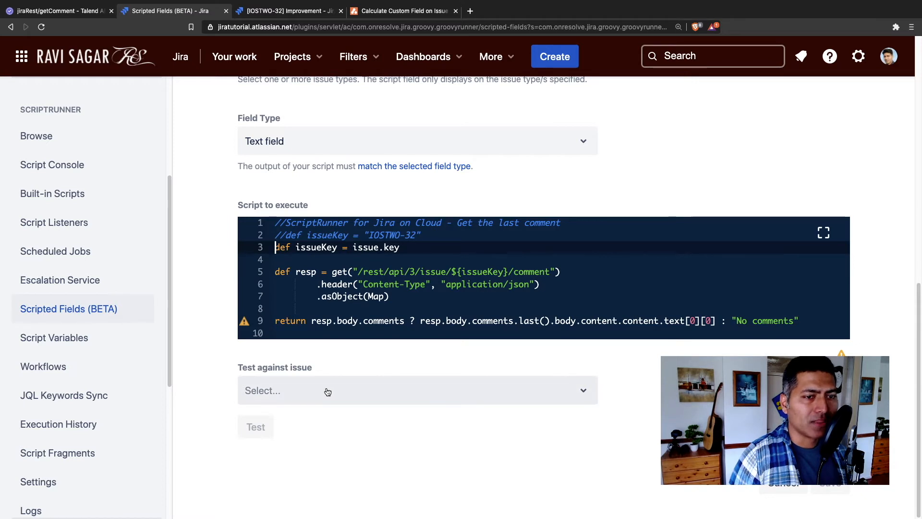
Test the script against IOSTWO-32, confirm the Success result 'One more comment', and save the field
click(416, 390)
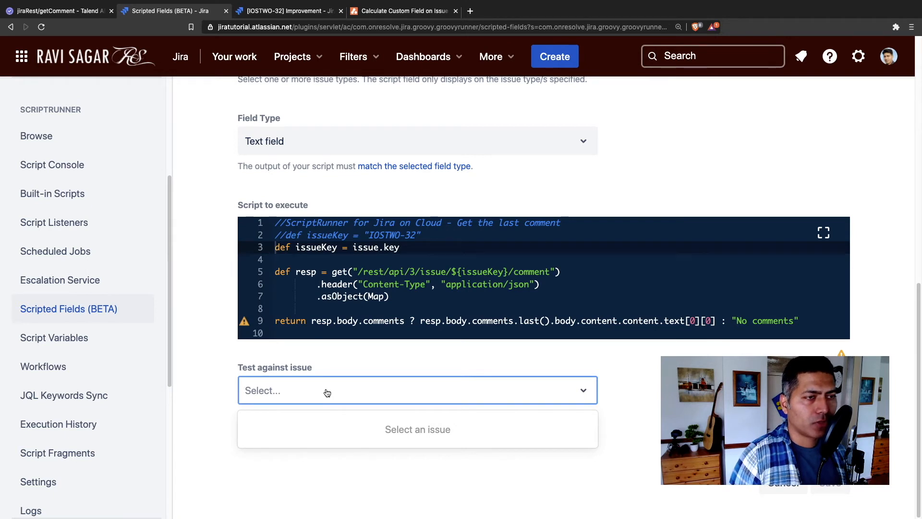
text(ios)
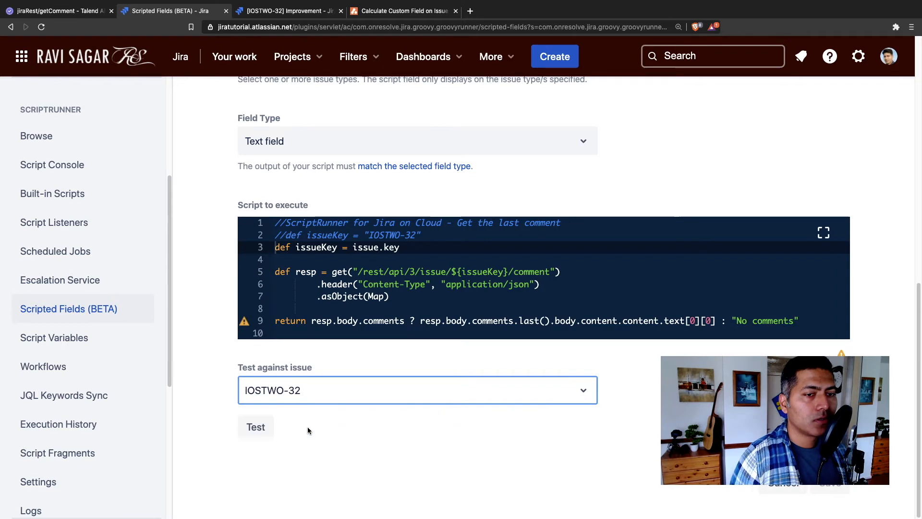
click(255, 427)
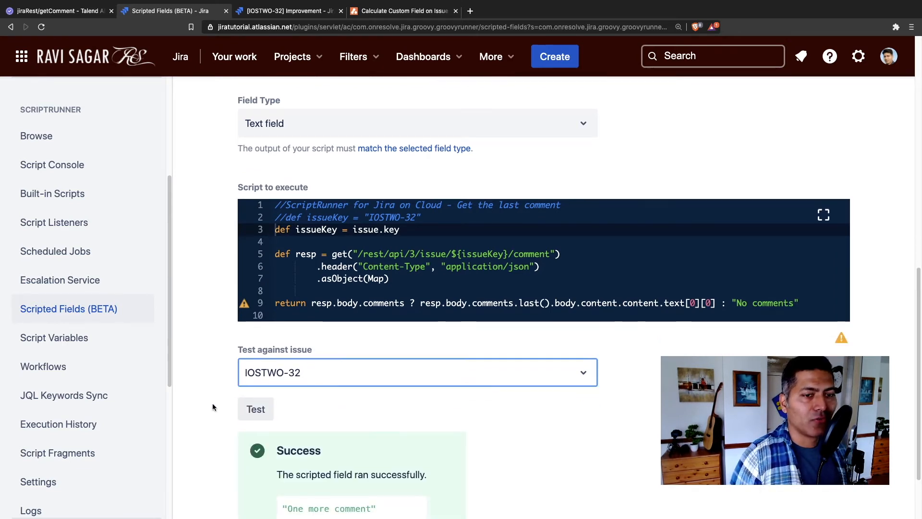
scroll(down, 3)
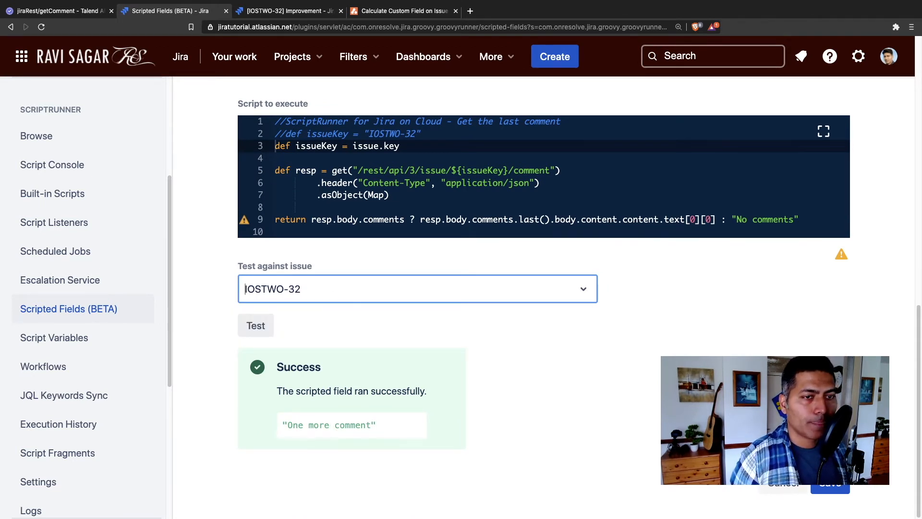
click(417, 289)
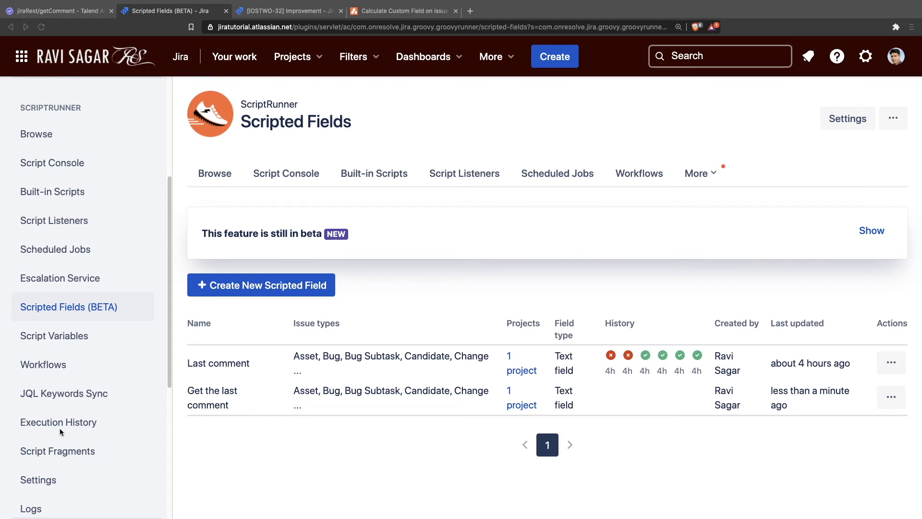
mouse_move(281, 333)
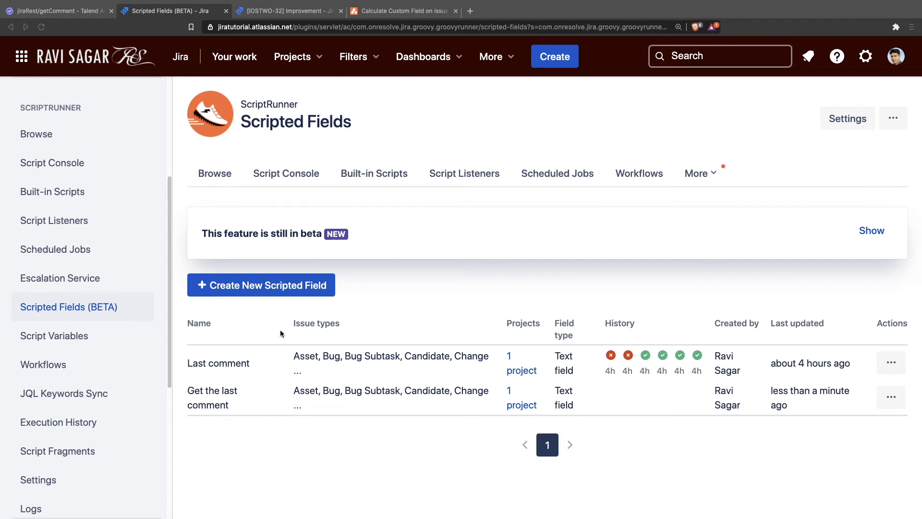
mouse_move(316, 298)
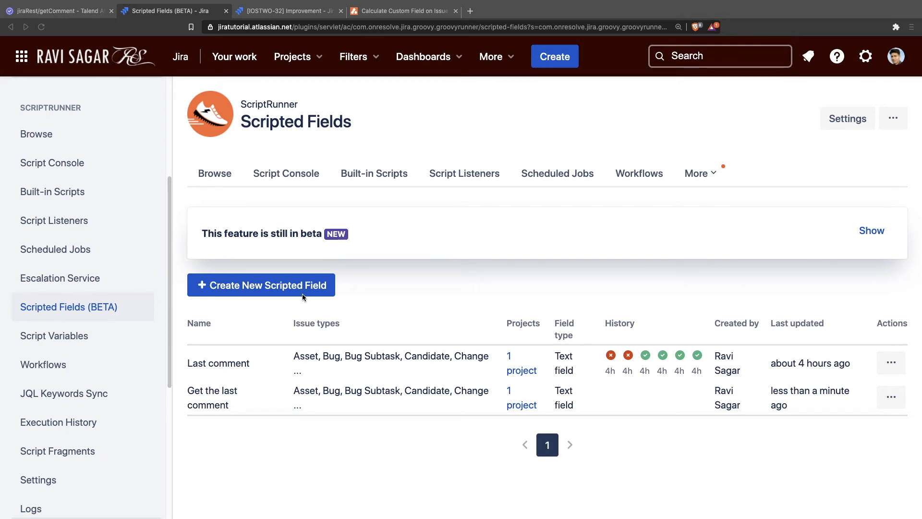
mouse_move(407, 212)
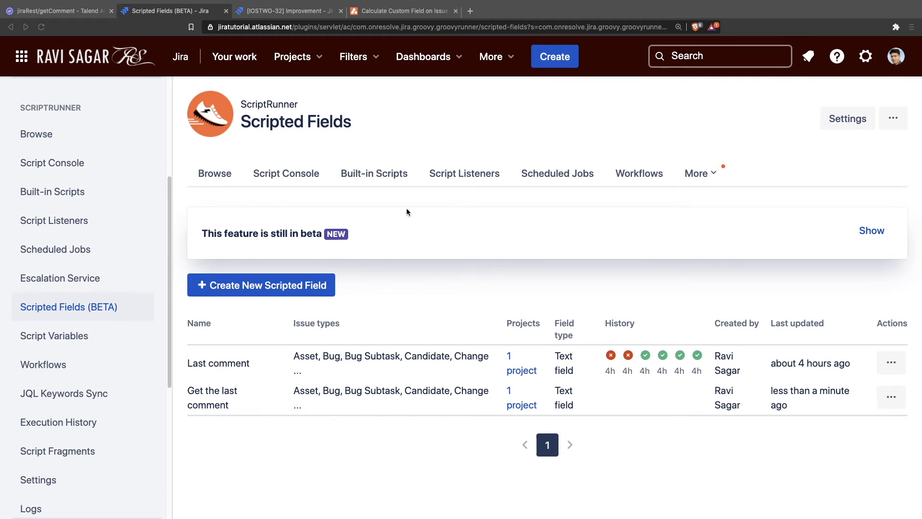
mouse_move(313, 61)
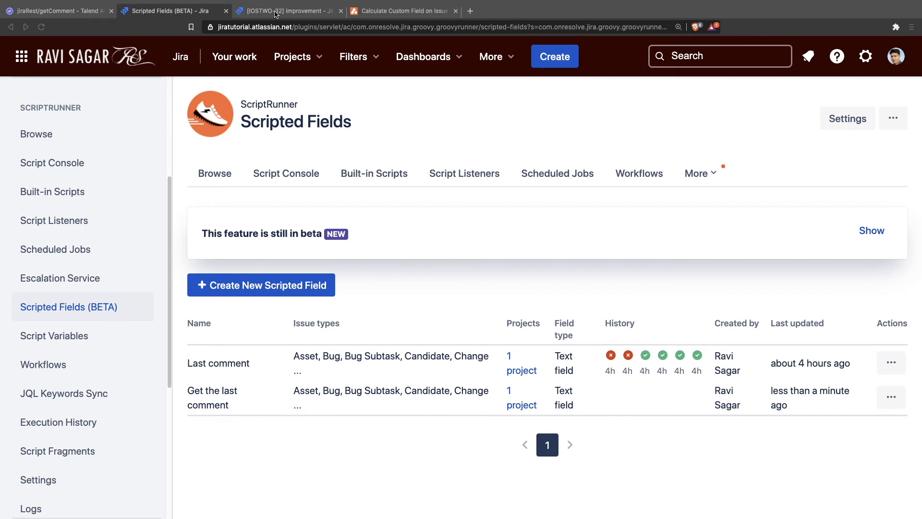
Reload IOSTWO-32 so its Scripted Fields section shows 'Get the last comment' reading 'One more comment'
click(286, 10)
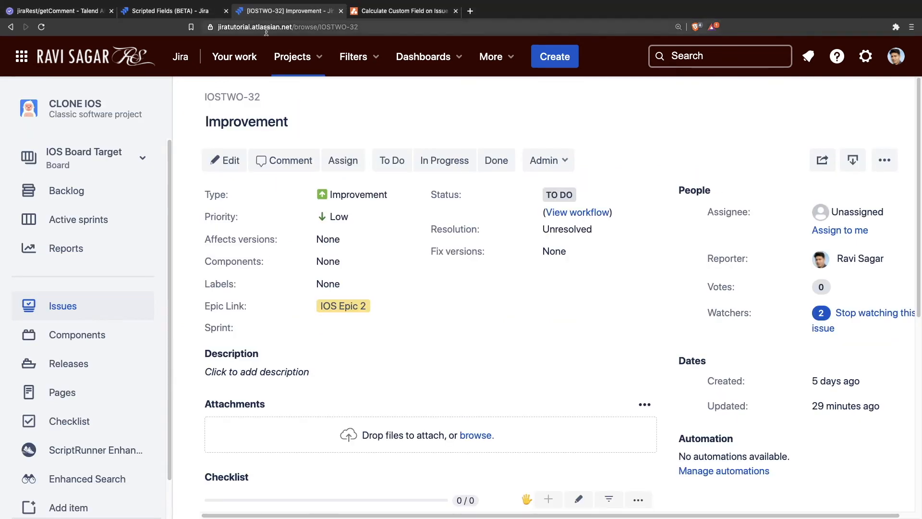
mouse_move(55, 31)
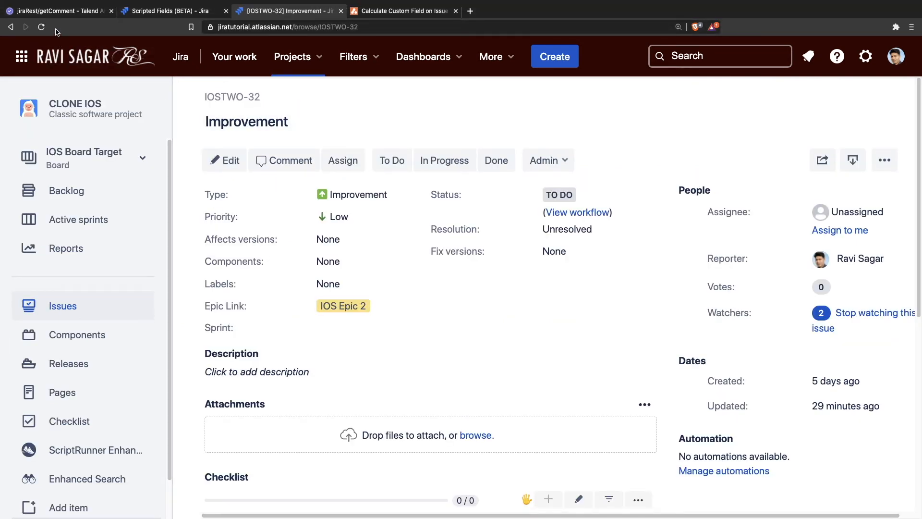
click(41, 27)
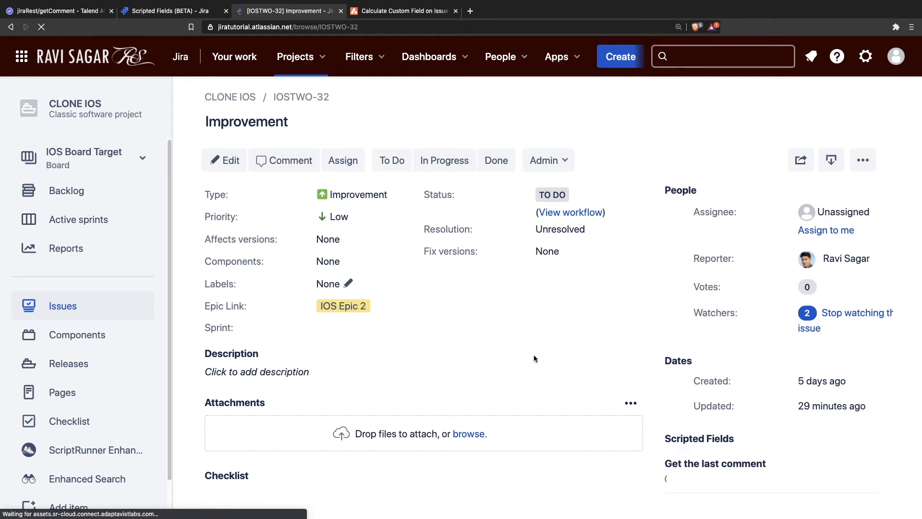
scroll(down, 3)
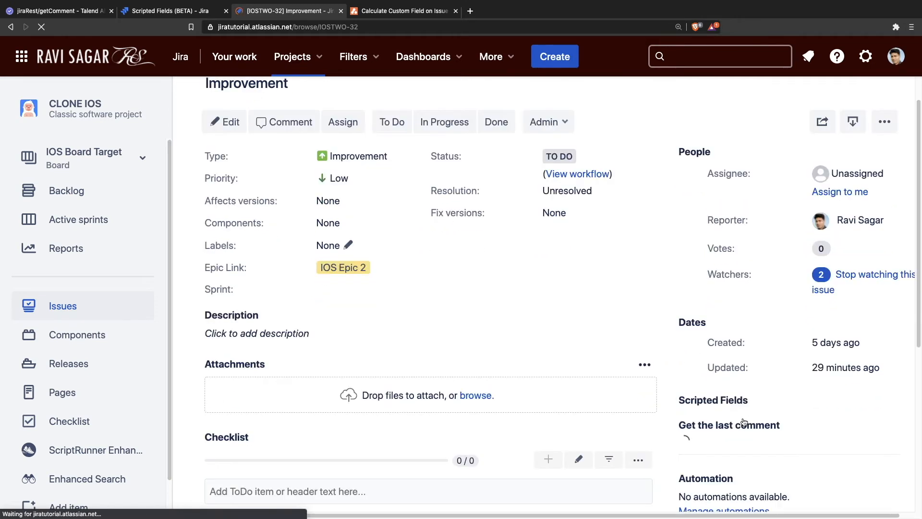
scroll(down, 3)
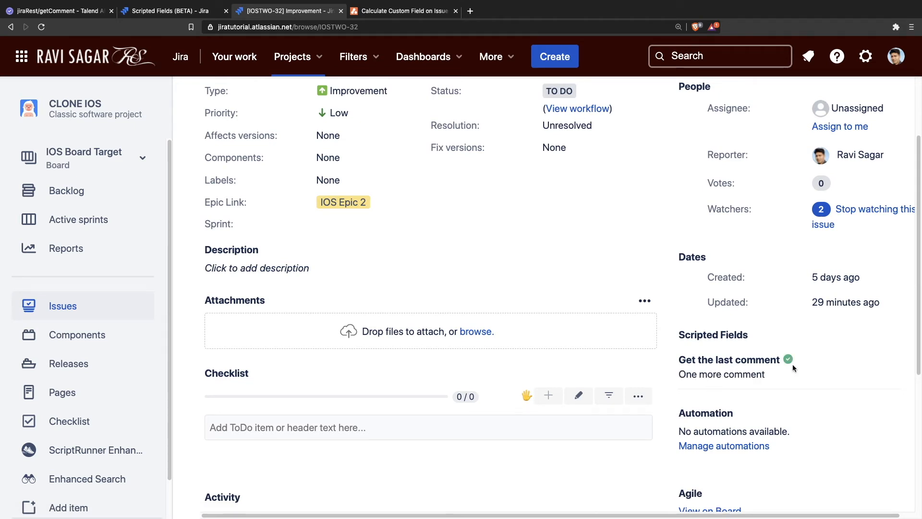
mouse_move(710, 368)
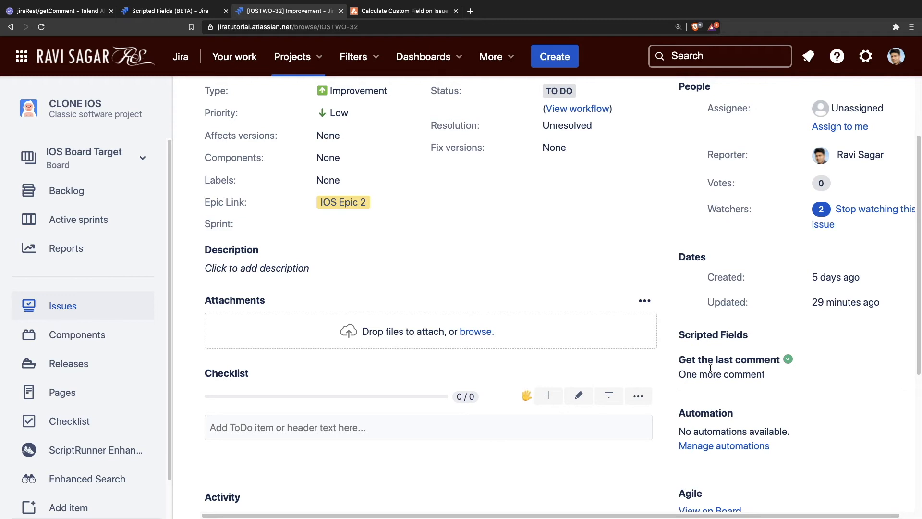
mouse_move(635, 389)
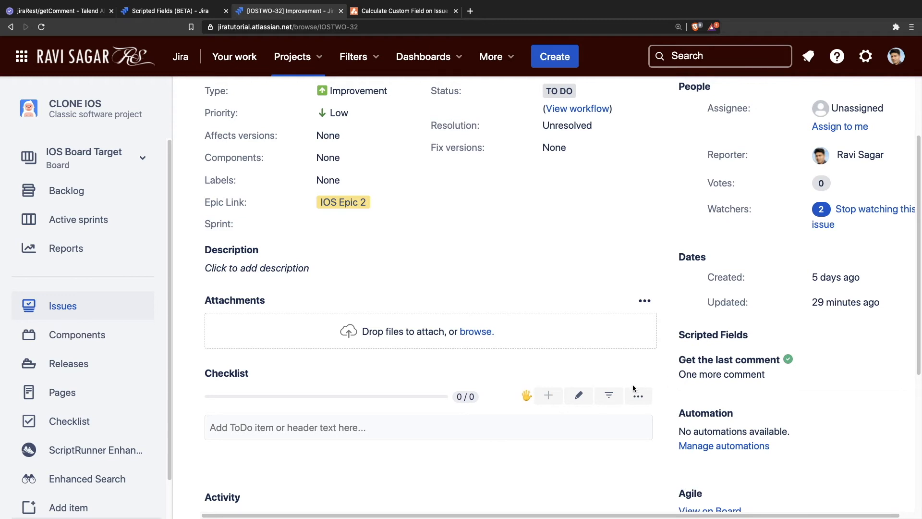
Post the comment 'This is my another comment' on IOSTWO-32 and see the Get the last comment field show it
scroll(down, 3)
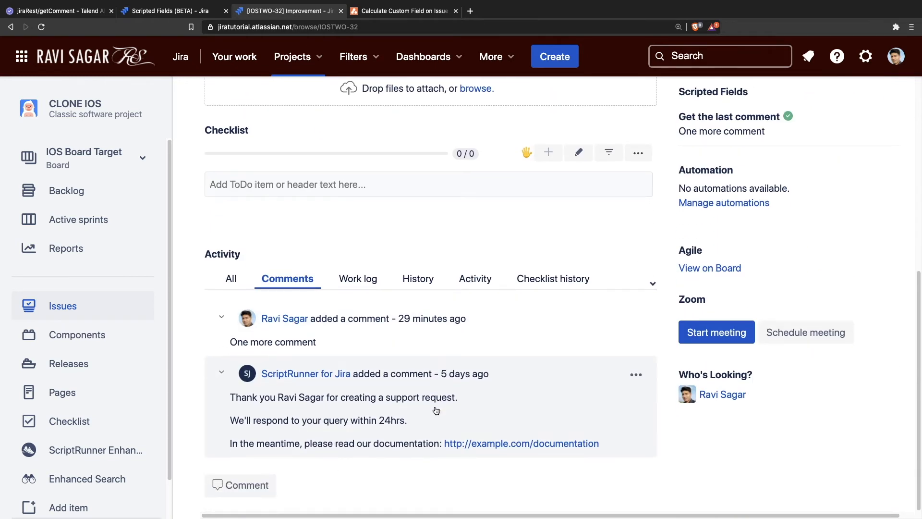
click(241, 484)
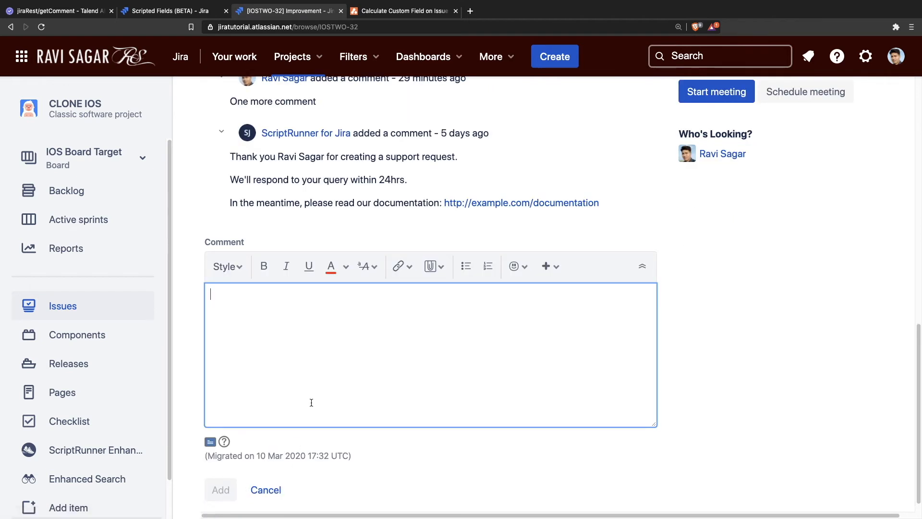
text(This is m)
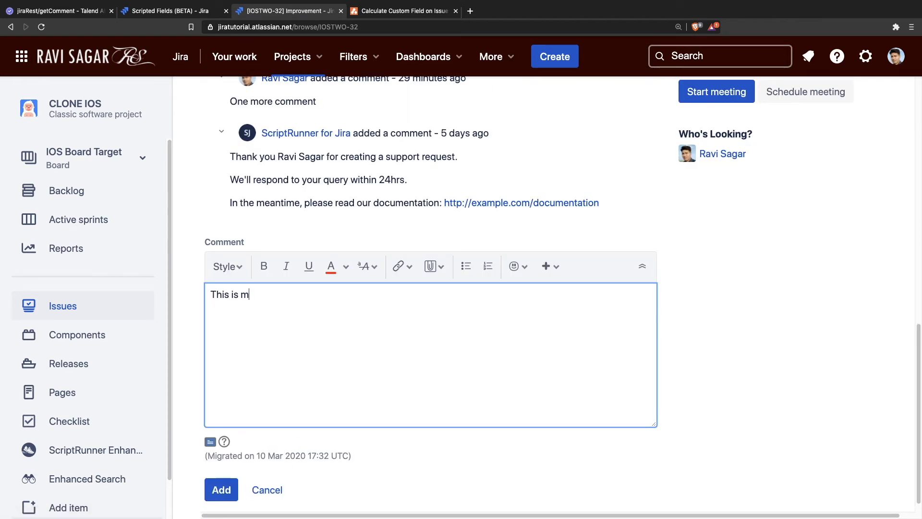
text(y another comment)
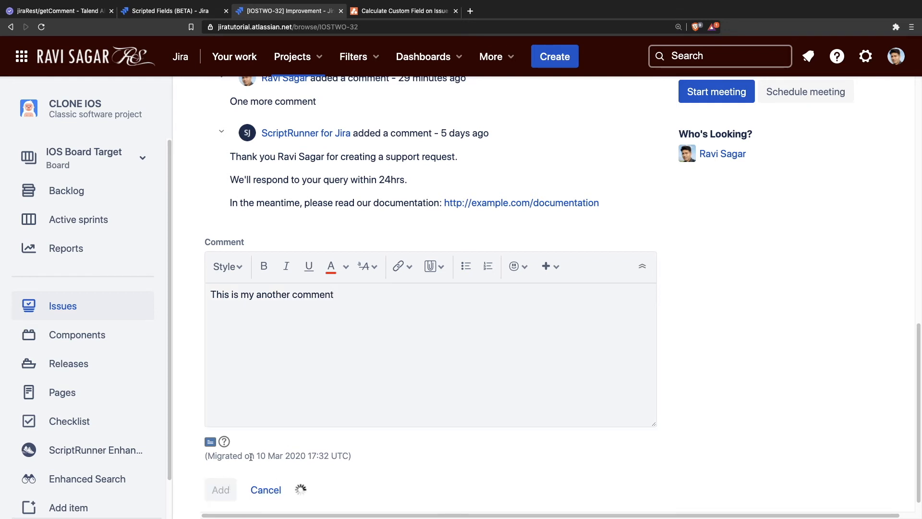
click(220, 489)
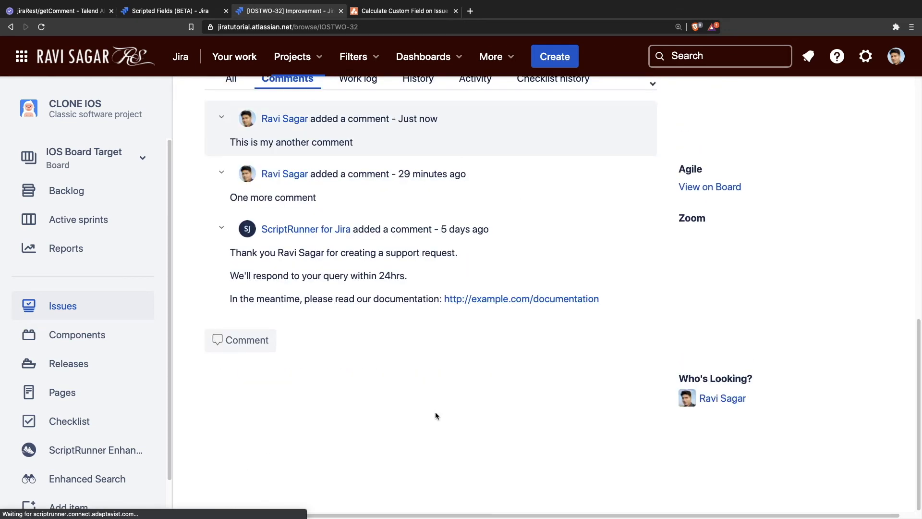
scroll(up, 3)
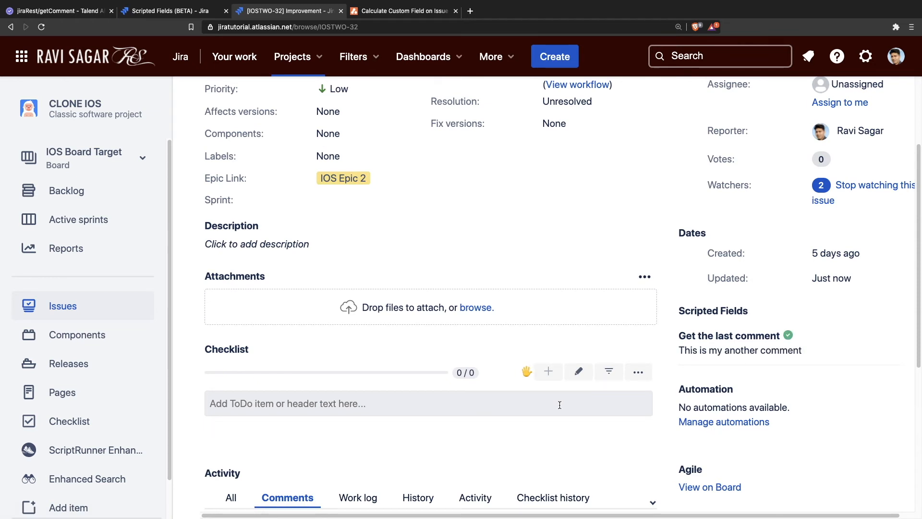
mouse_move(552, 391)
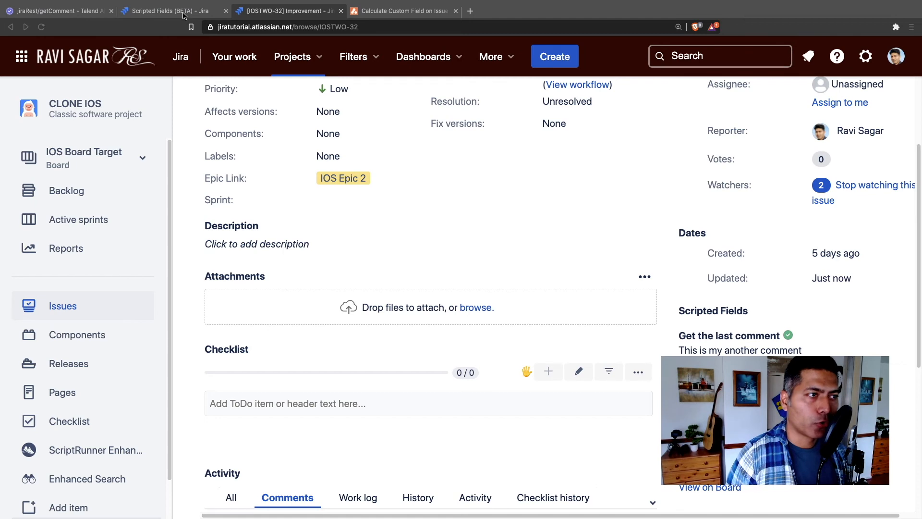
Review the execution logs of 'Get the last comment' with its IOSTWO-32 requests, then close the dialog
click(168, 10)
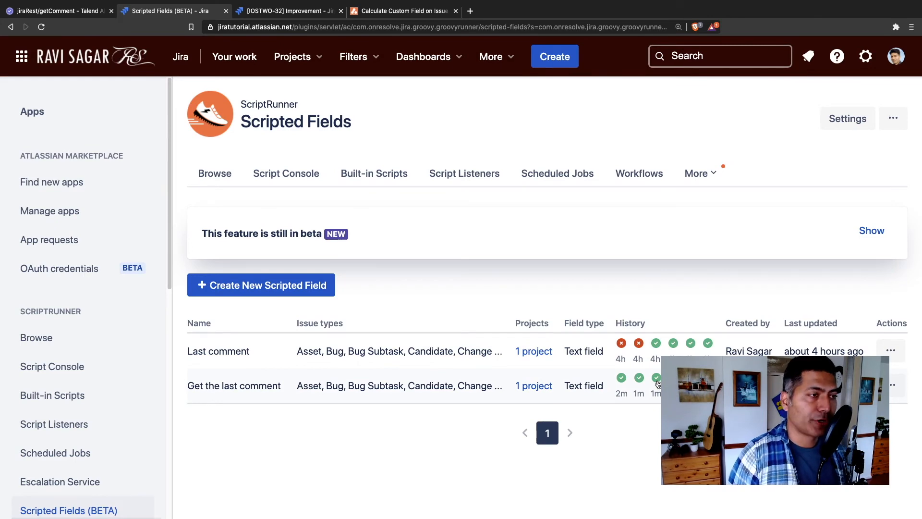
click(656, 378)
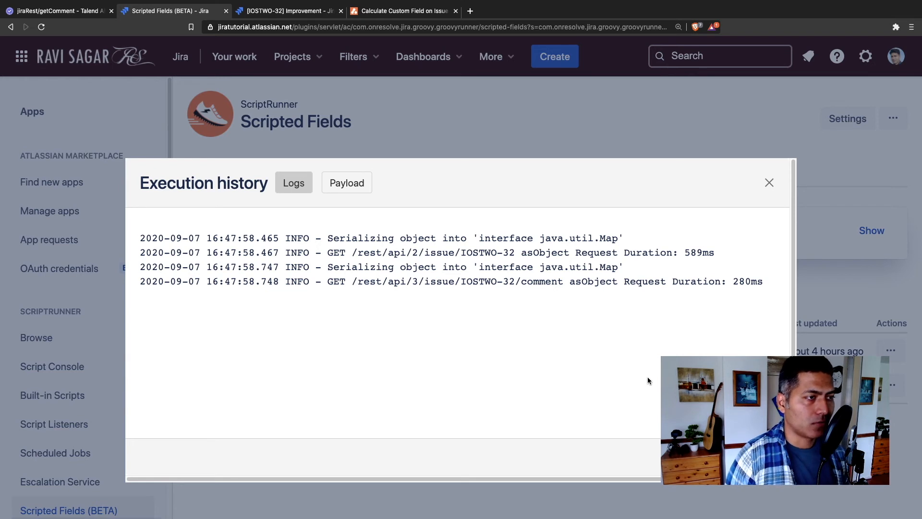
mouse_move(526, 320)
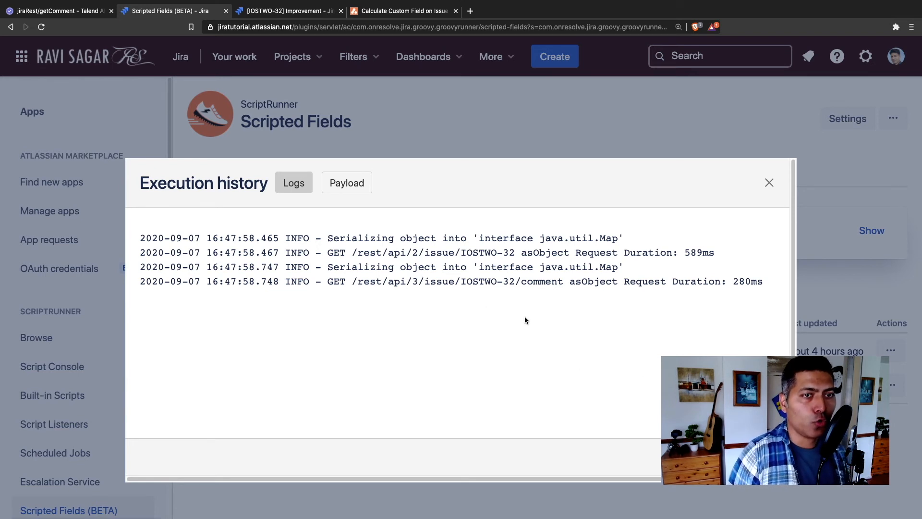
mouse_move(229, 185)
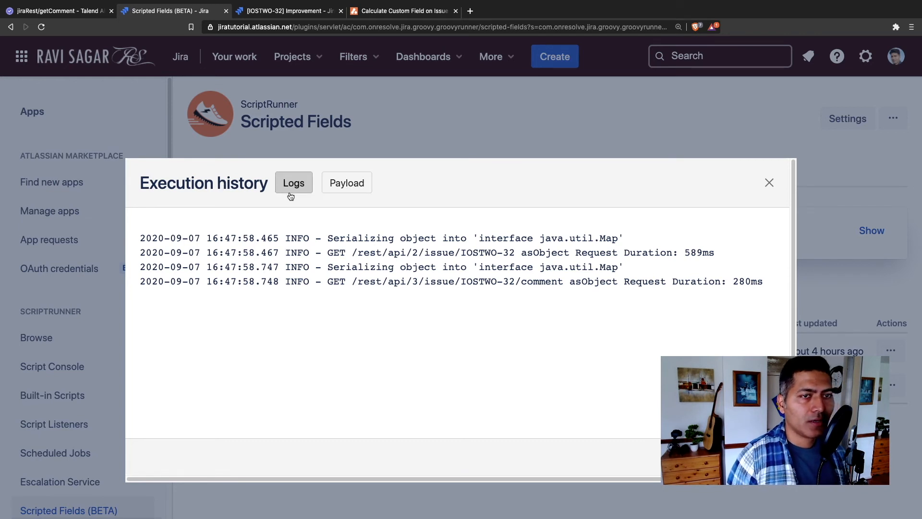
mouse_move(307, 193)
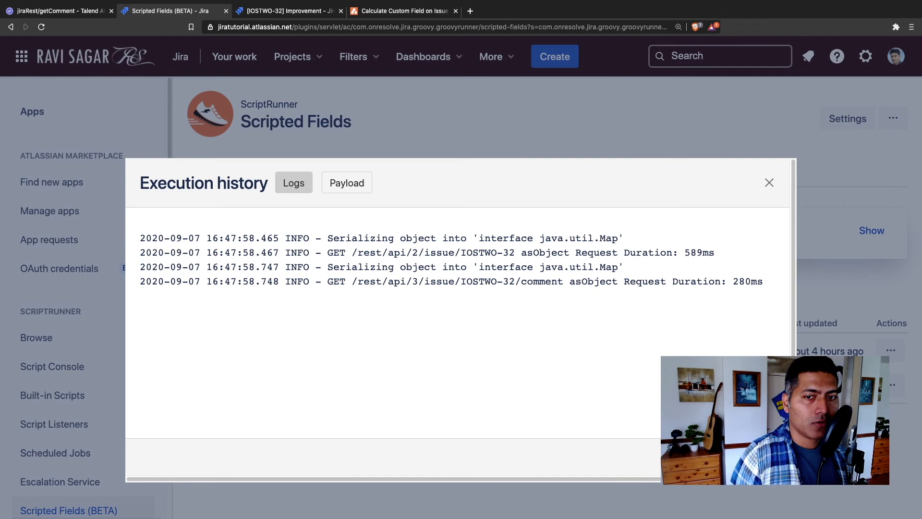
click(769, 183)
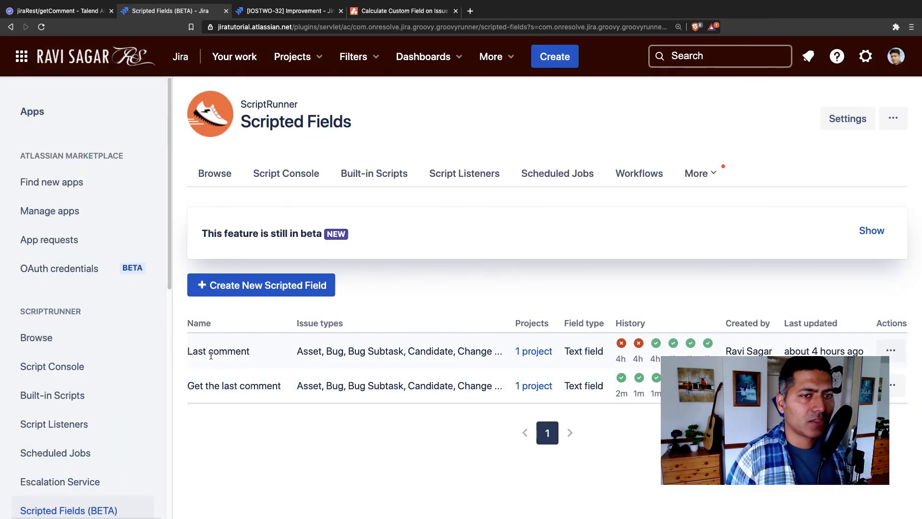
Switch to the Script Console and load an example script from its Examples links
scroll(down, 3)
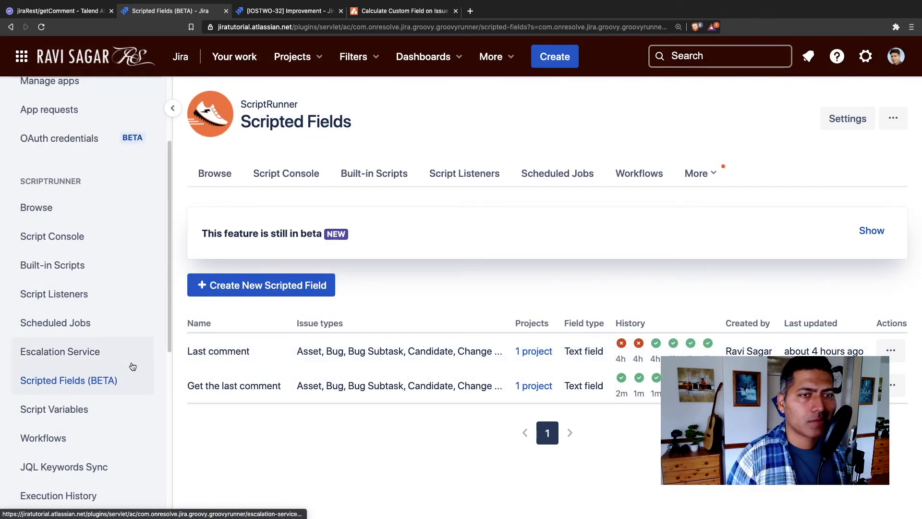
mouse_move(265, 309)
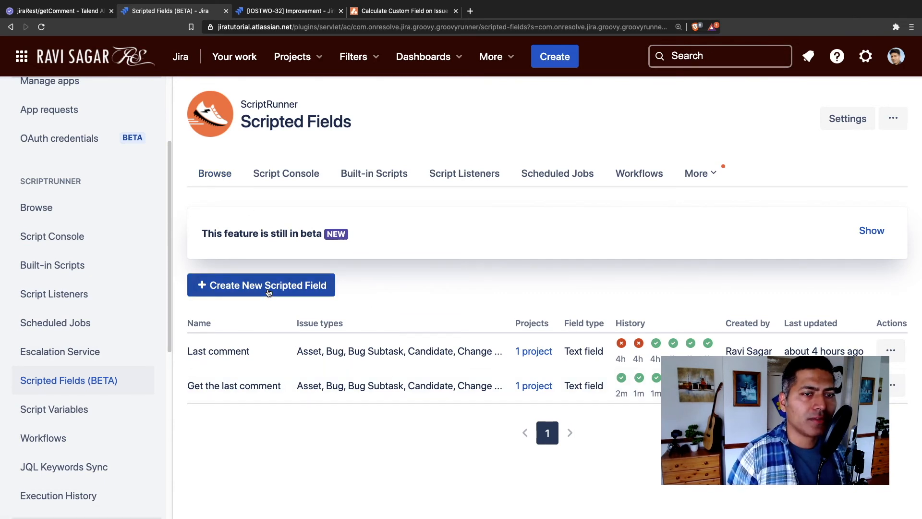
click(260, 285)
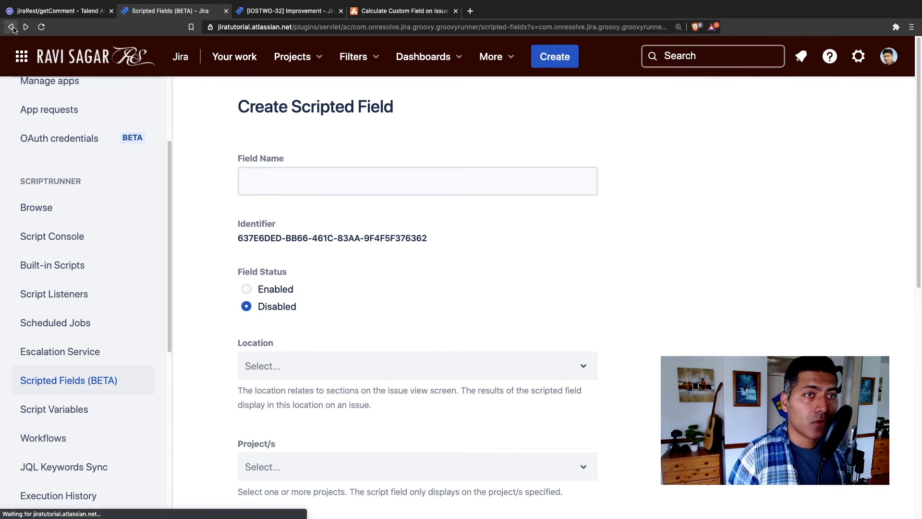
click(51, 237)
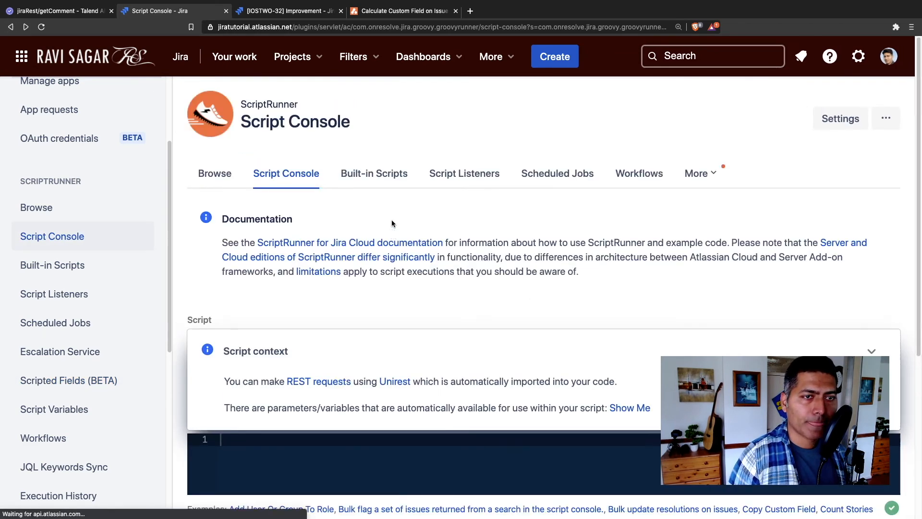
scroll(down, 3)
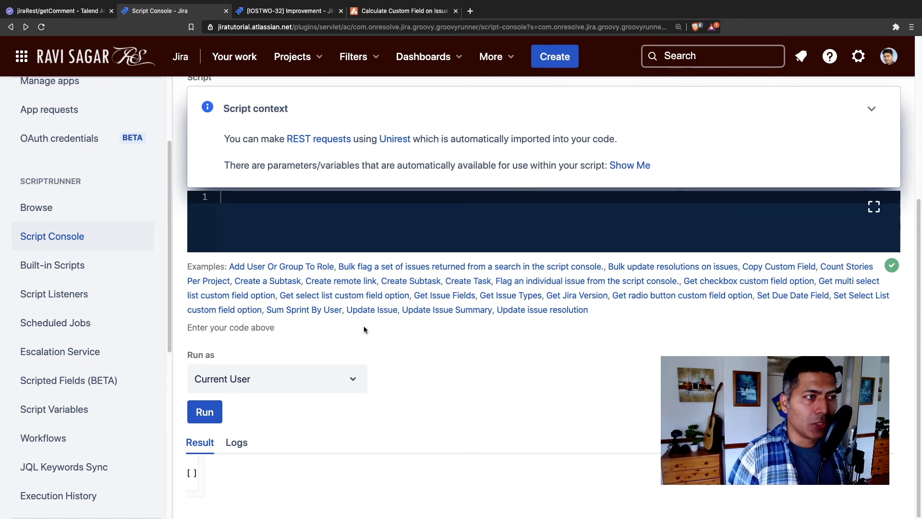
mouse_move(402, 266)
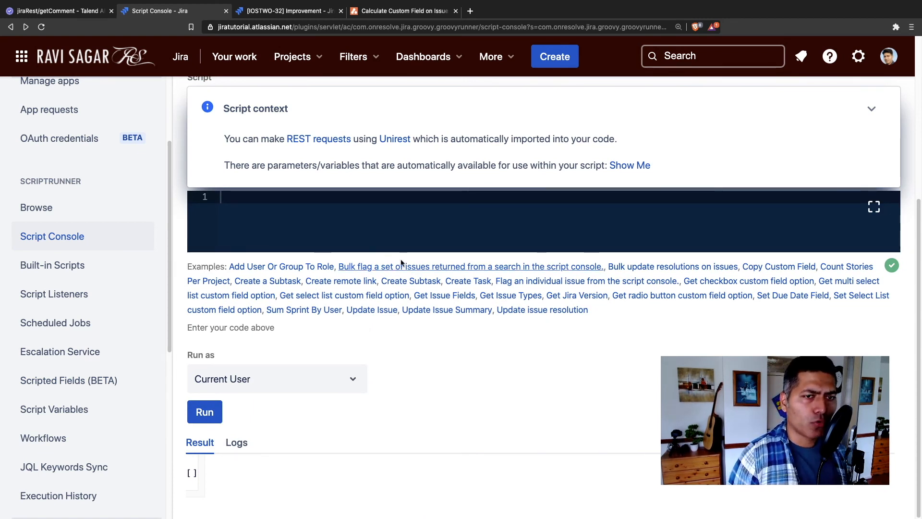
mouse_move(444, 295)
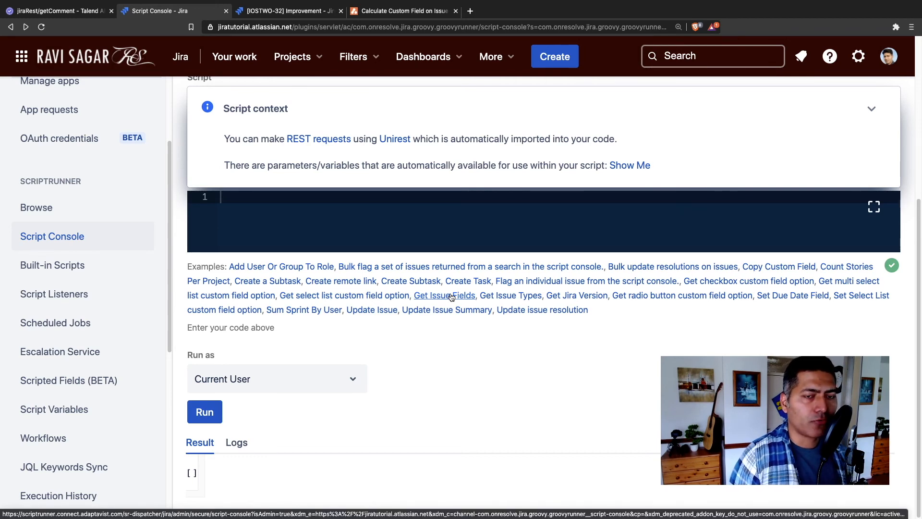
click(444, 294)
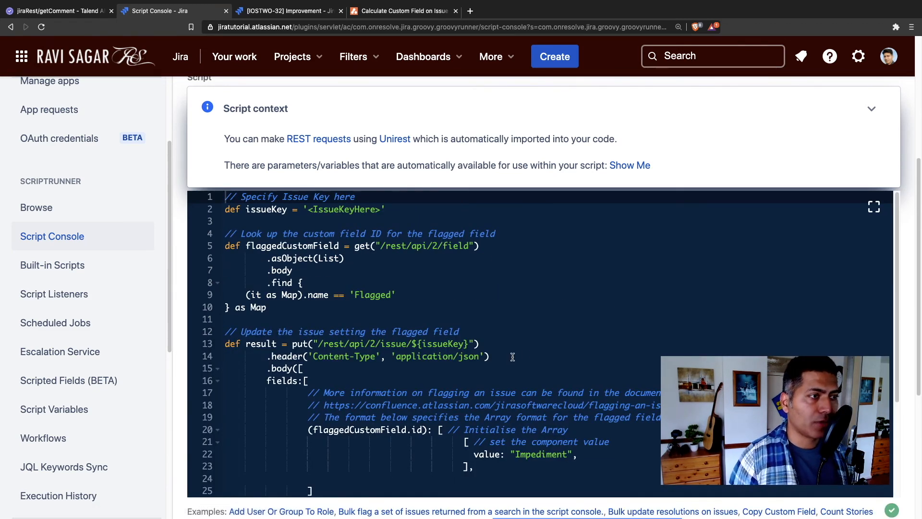
Scroll through the loaded flagging example, including its 204-status success check
scroll(down, 3)
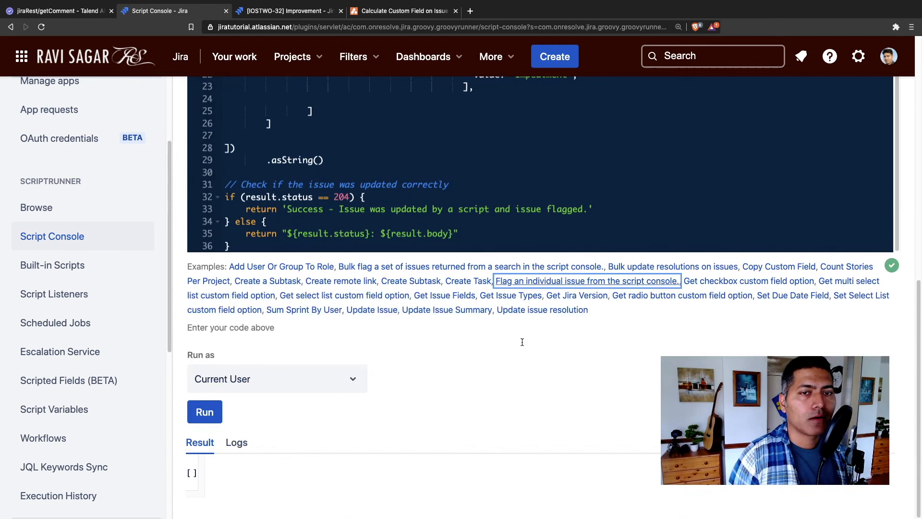
scroll(up, 3)
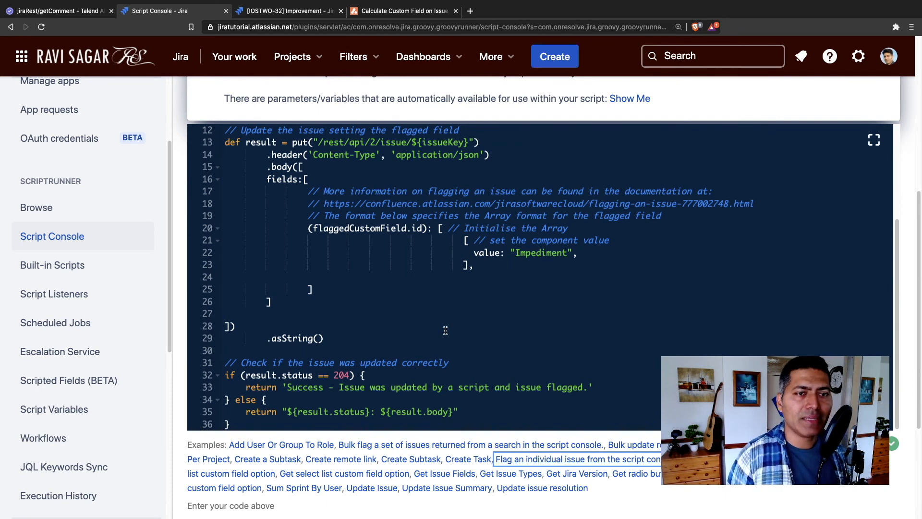
scroll(up, 3)
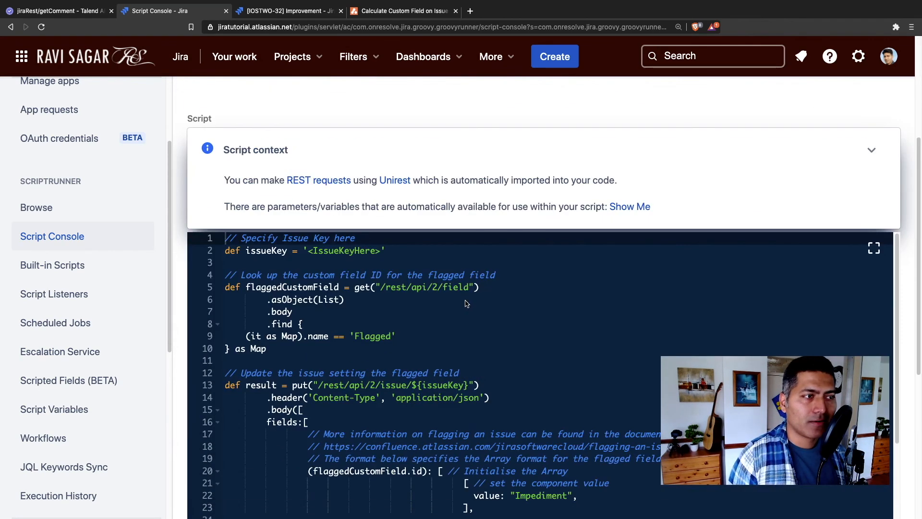
scroll(down, 3)
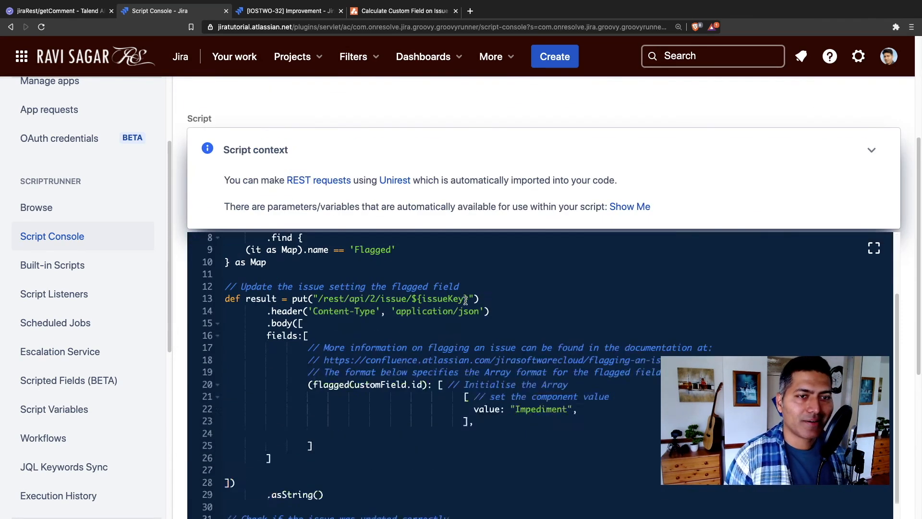
scroll(up, 3)
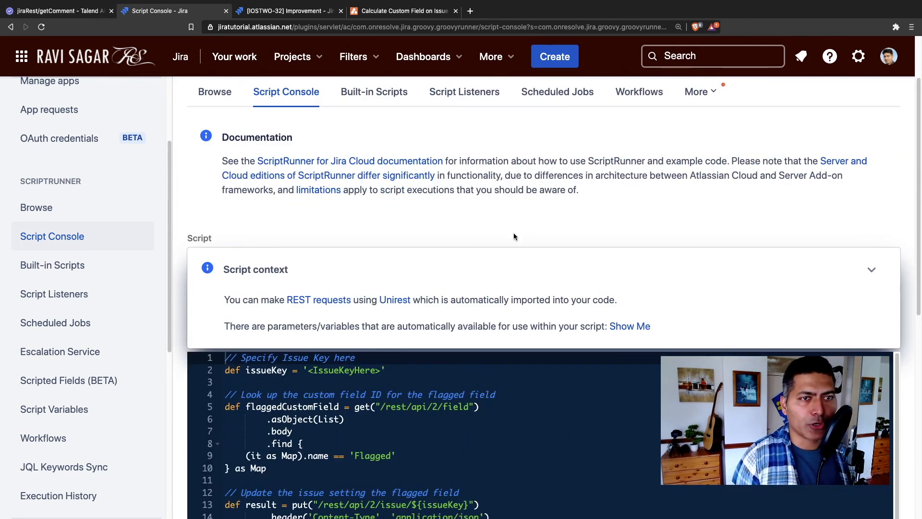
scroll(down, 3)
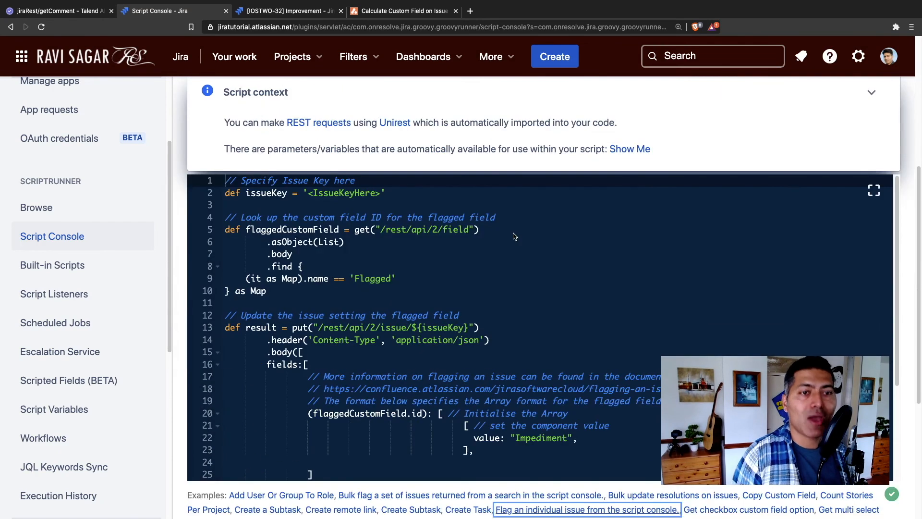
mouse_move(510, 236)
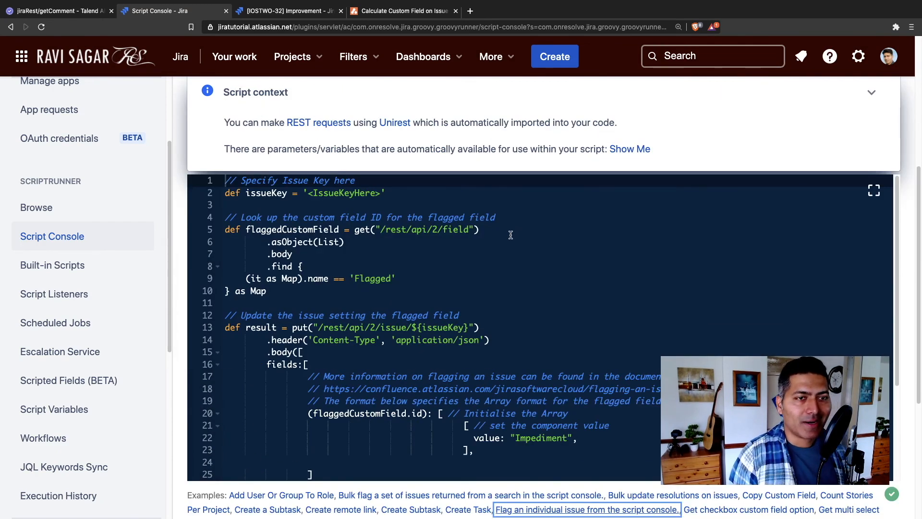